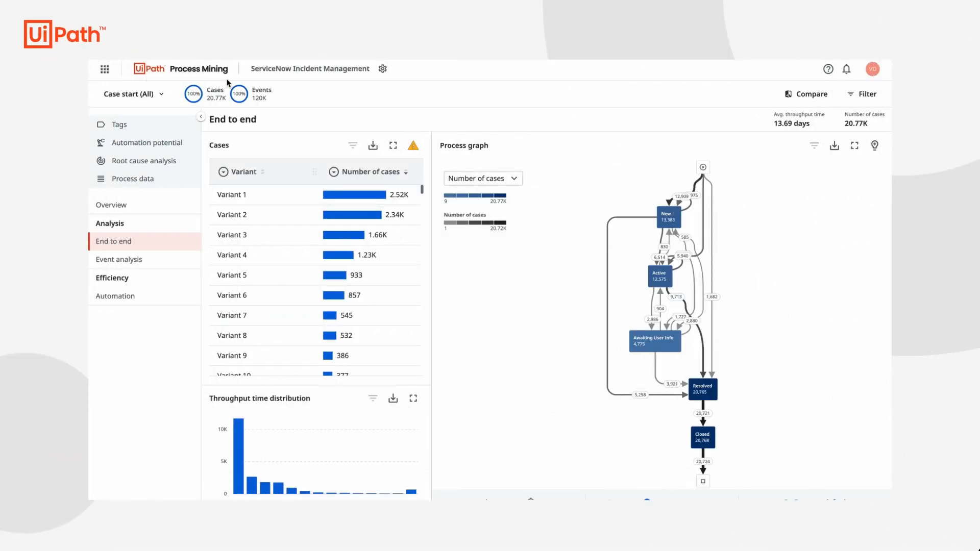
{"action": "mouse_move", "coordinate": [696, 300]}
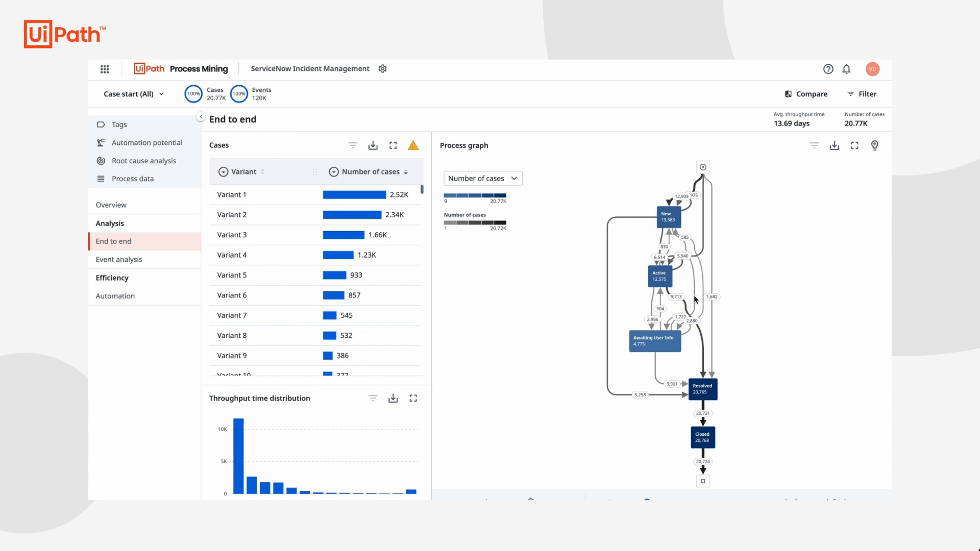
{"action": "mouse_move", "coordinate": [191, 154]}
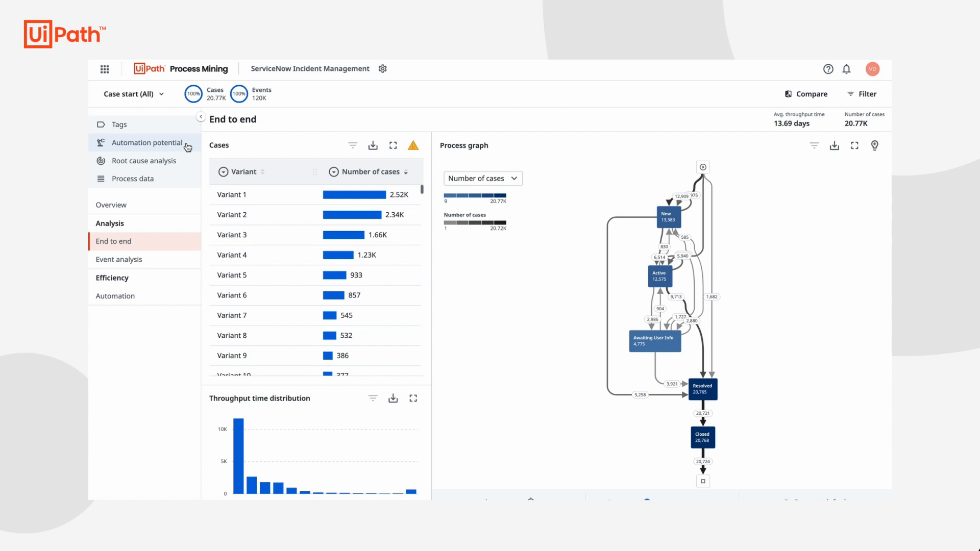
Show the Automation potential page listing each activity's manual processing time, cost and FTE
{"action": "left_click", "coordinate": [148, 143]}
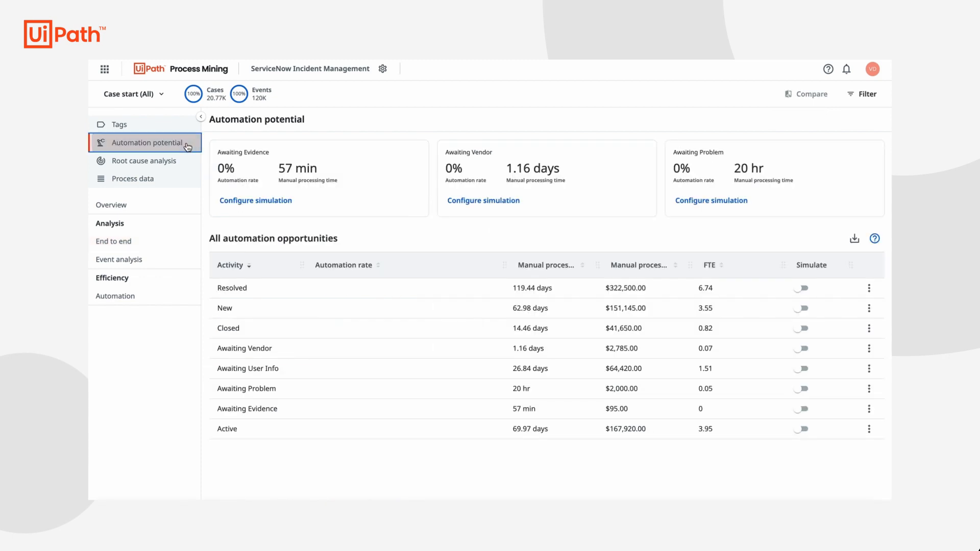
{"action": "mouse_move", "coordinate": [207, 176]}
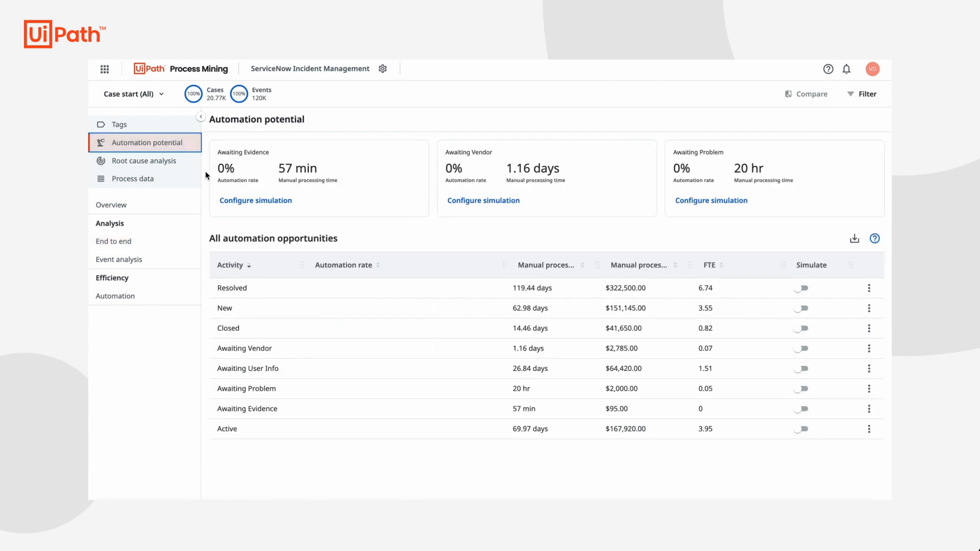
{"action": "mouse_move", "coordinate": [332, 272]}
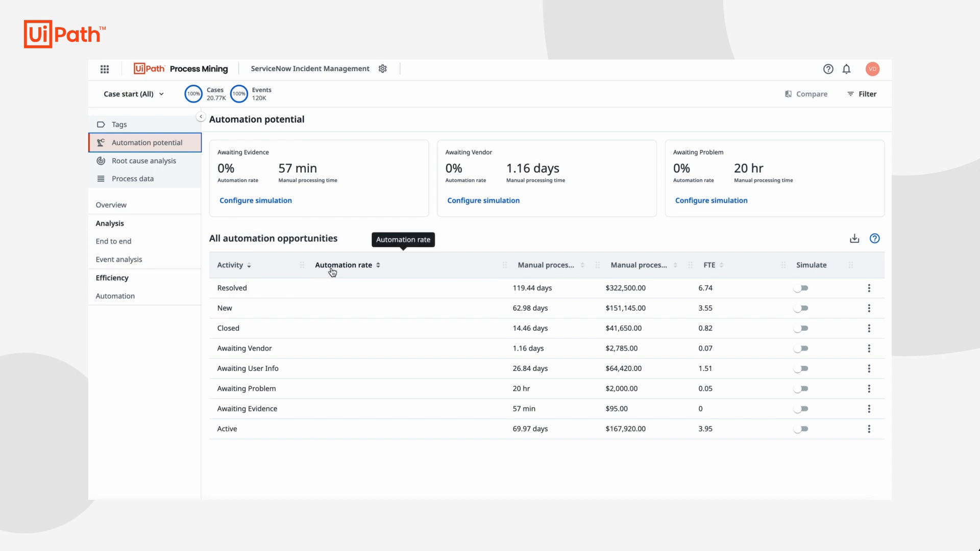
{"action": "mouse_move", "coordinate": [537, 270]}
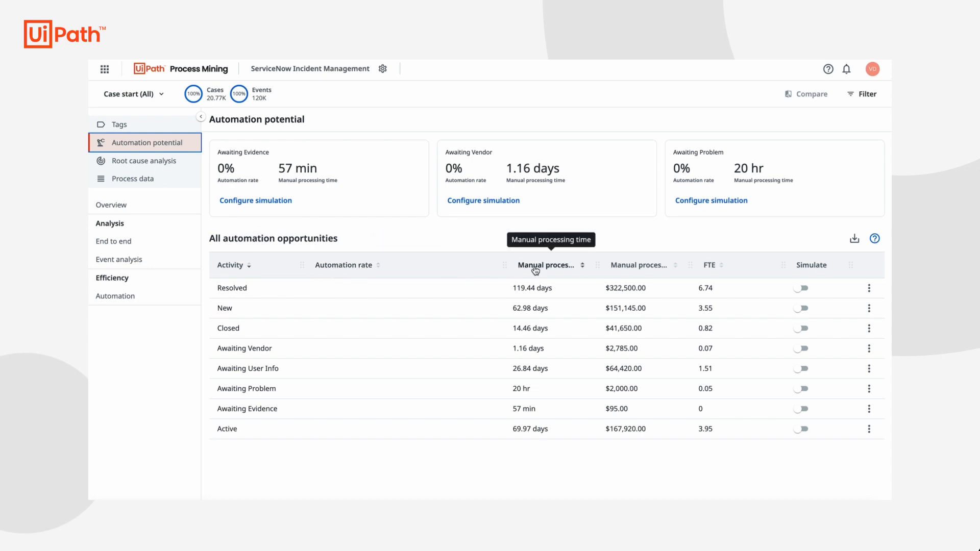
{"action": "mouse_move", "coordinate": [621, 271]}
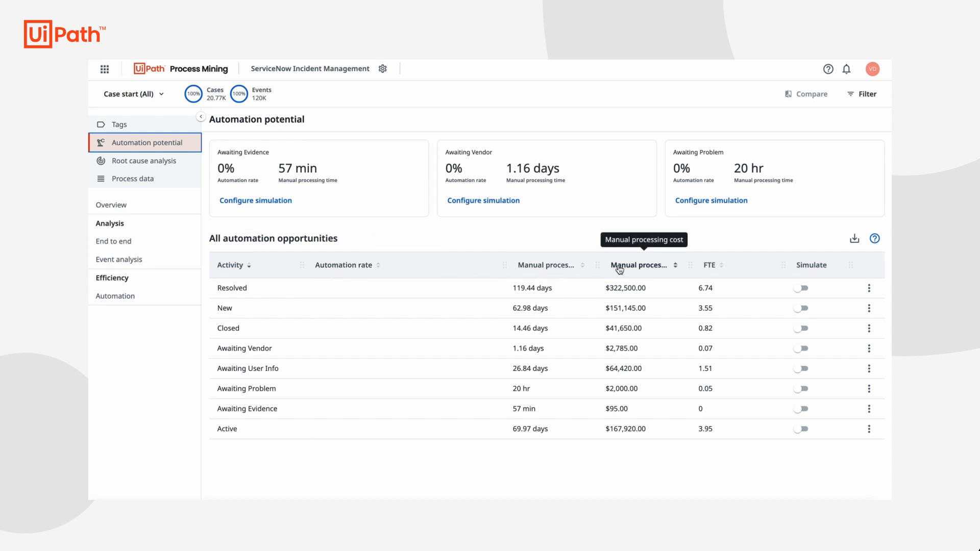
{"action": "mouse_move", "coordinate": [710, 271]}
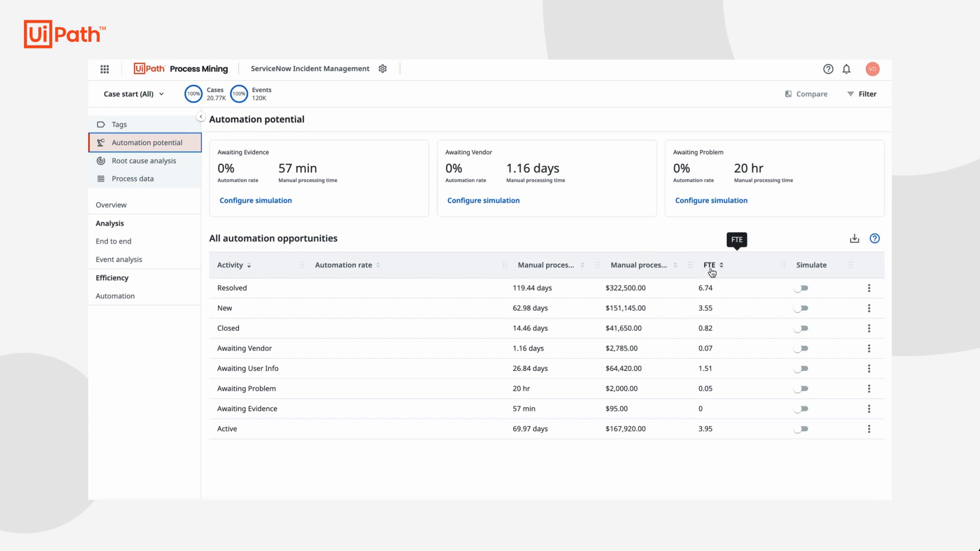
{"action": "mouse_move", "coordinate": [506, 265]}
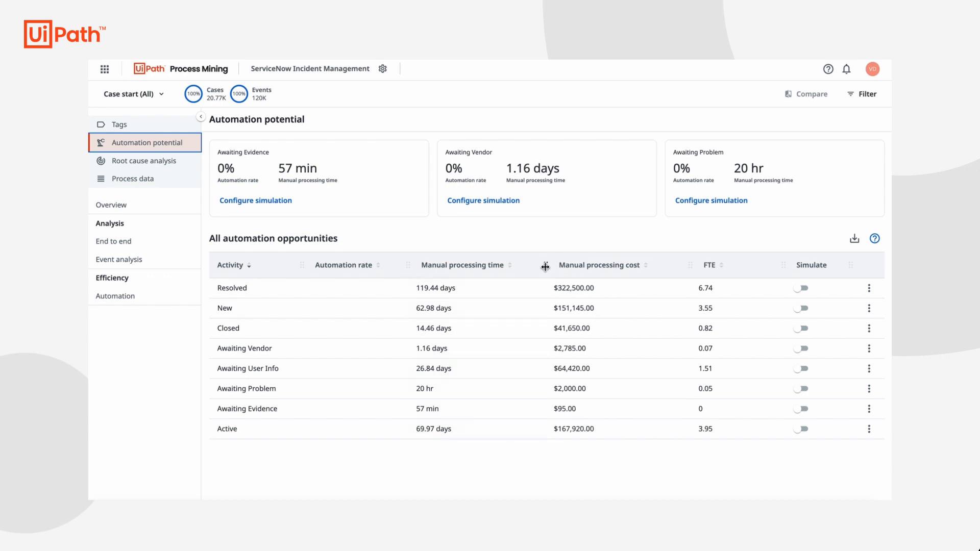
{"action": "mouse_move", "coordinate": [563, 246]}
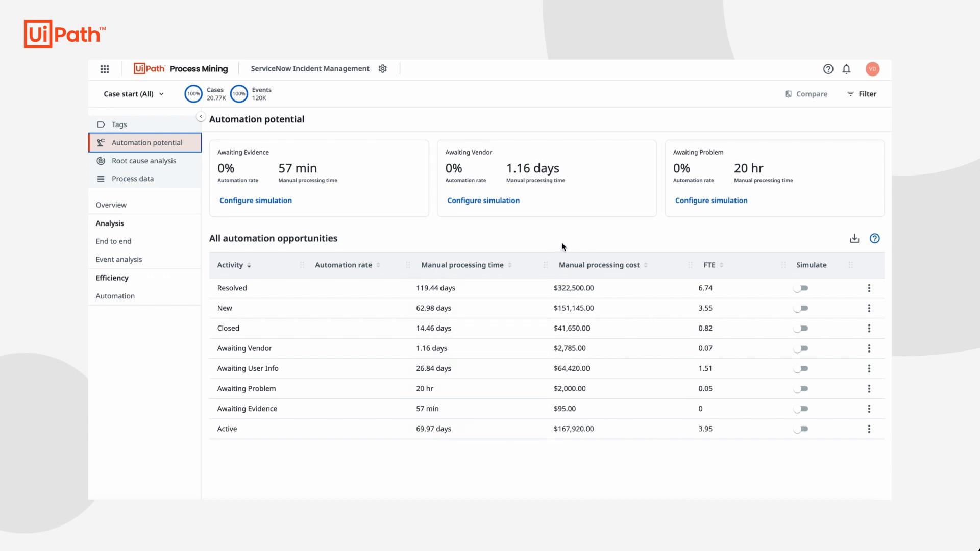
{"action": "mouse_move", "coordinate": [530, 233]}
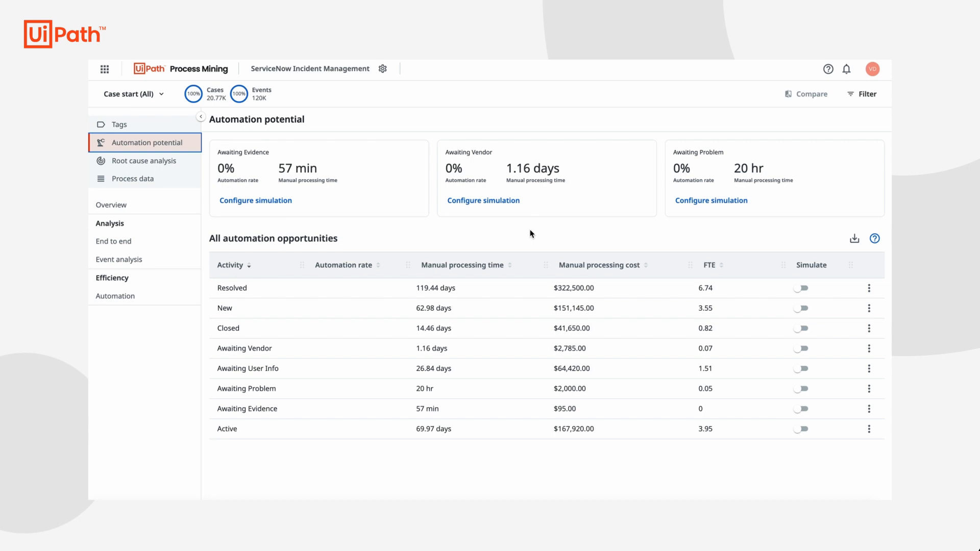
{"action": "mouse_move", "coordinate": [239, 321]}
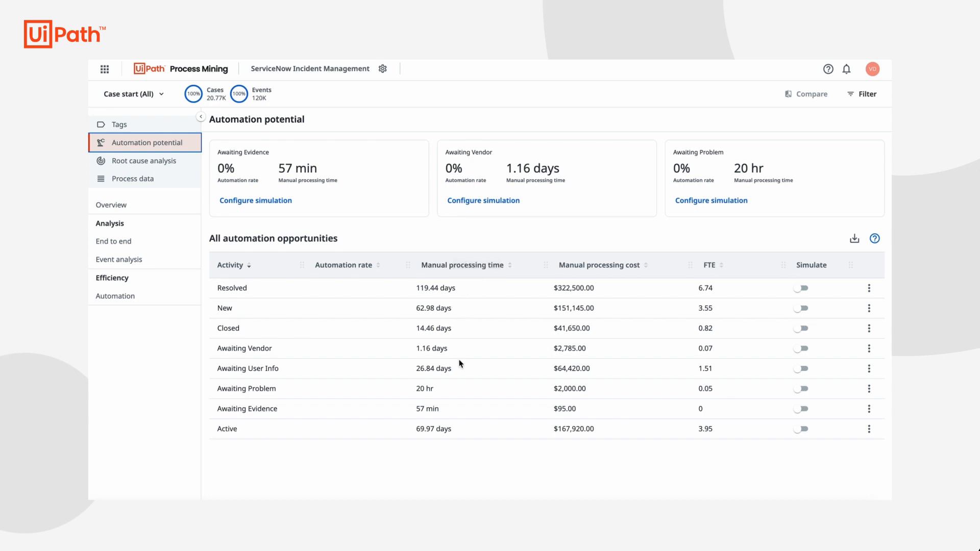
{"action": "mouse_move", "coordinate": [619, 287]}
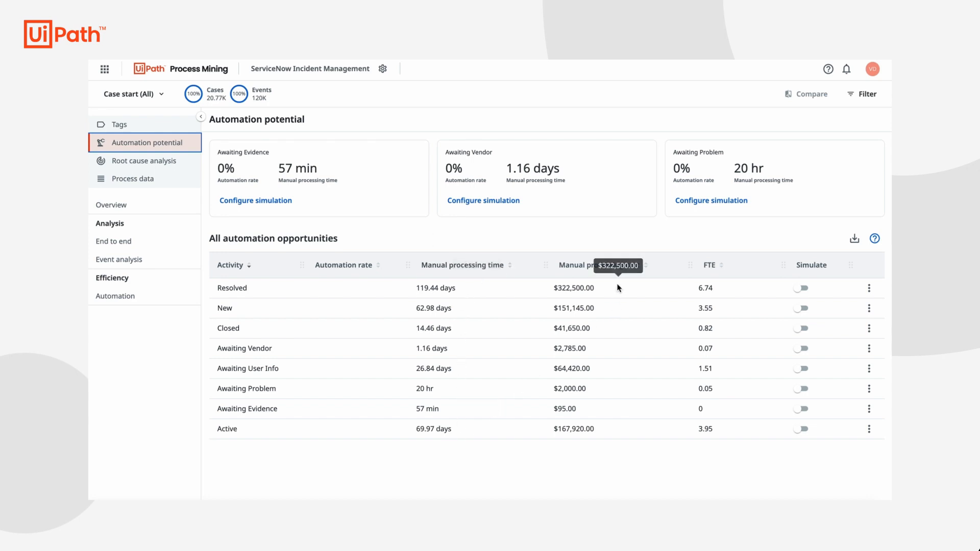
{"action": "mouse_move", "coordinate": [604, 433]}
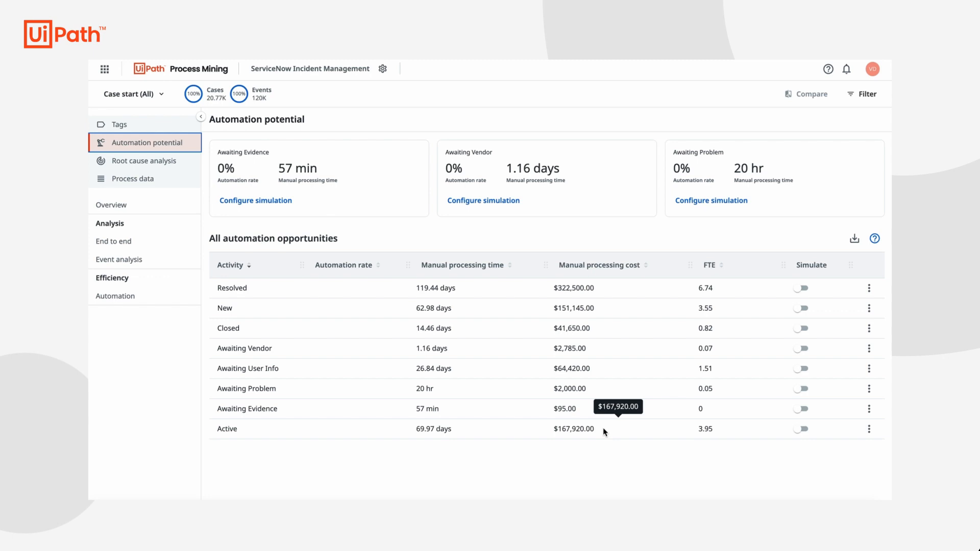
{"action": "mouse_move", "coordinate": [506, 295]}
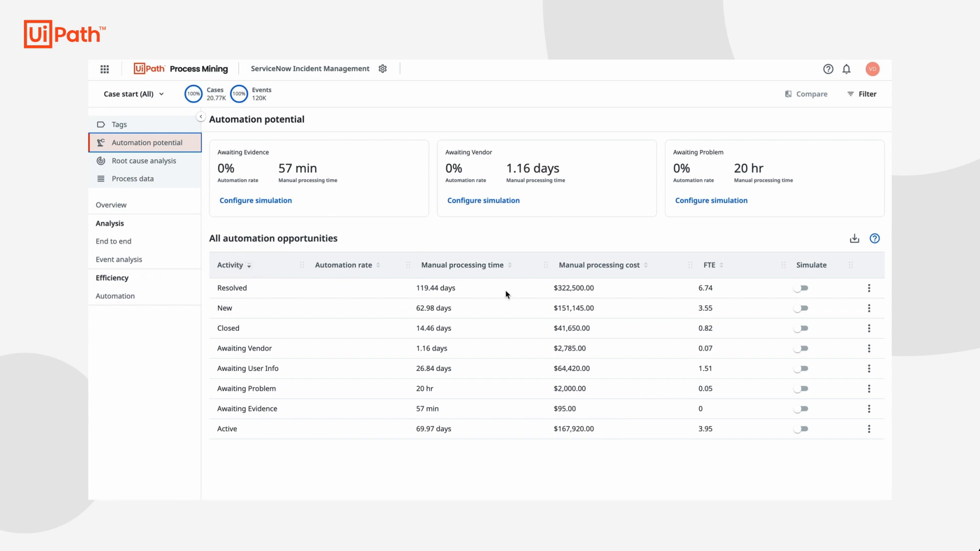
{"action": "mouse_move", "coordinate": [716, 297]}
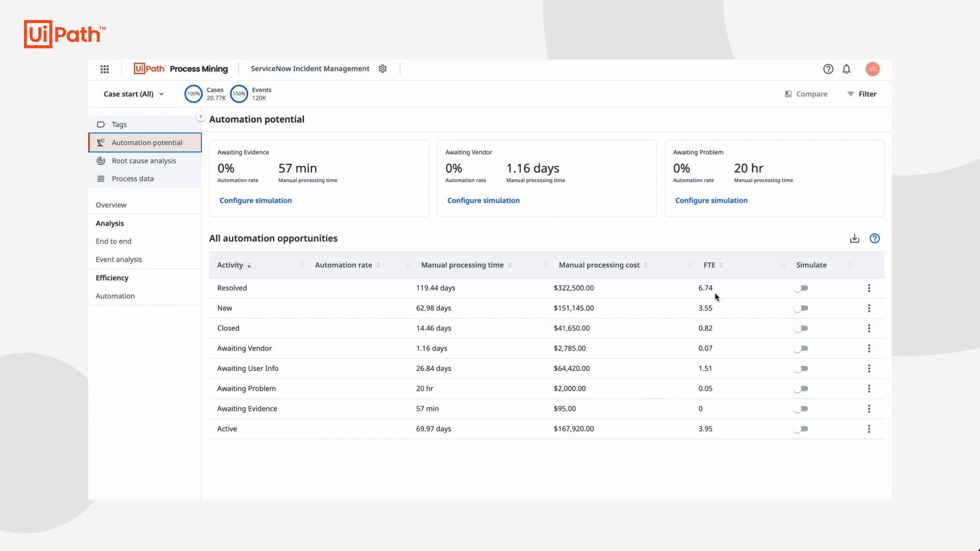
{"action": "mouse_move", "coordinate": [722, 295]}
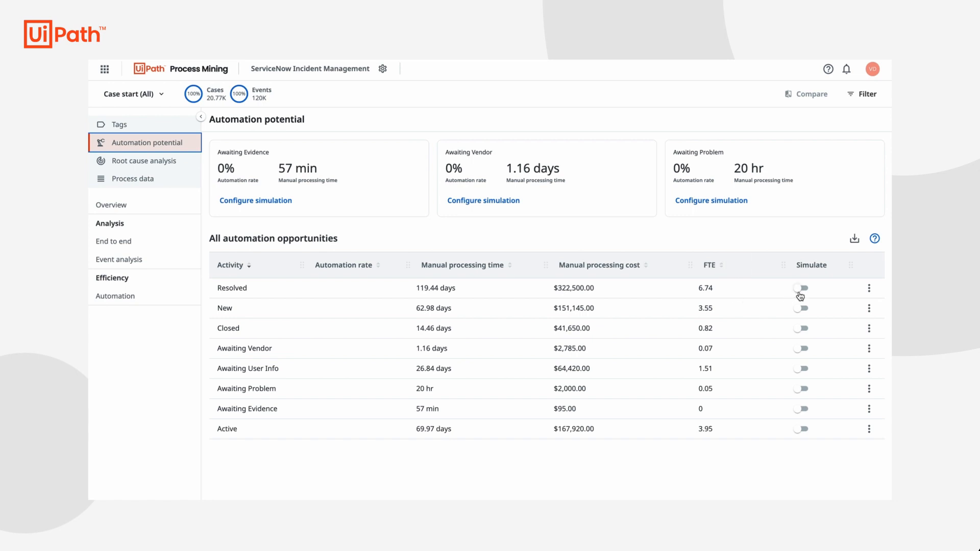
Simulate automation for the Resolved activity, giving a 78.4% automation rate
{"action": "left_click", "coordinate": [802, 288]}
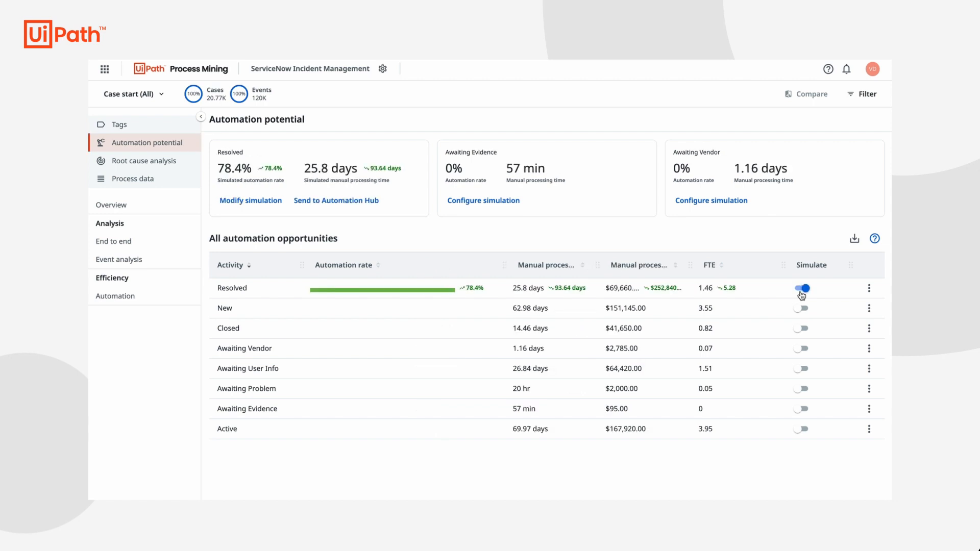
{"action": "mouse_move", "coordinate": [466, 296]}
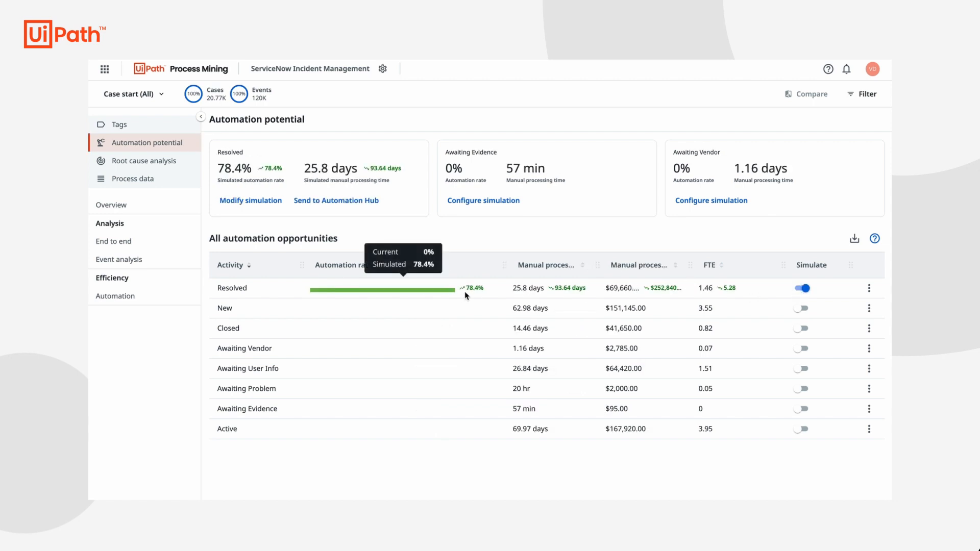
{"action": "mouse_move", "coordinate": [726, 301]}
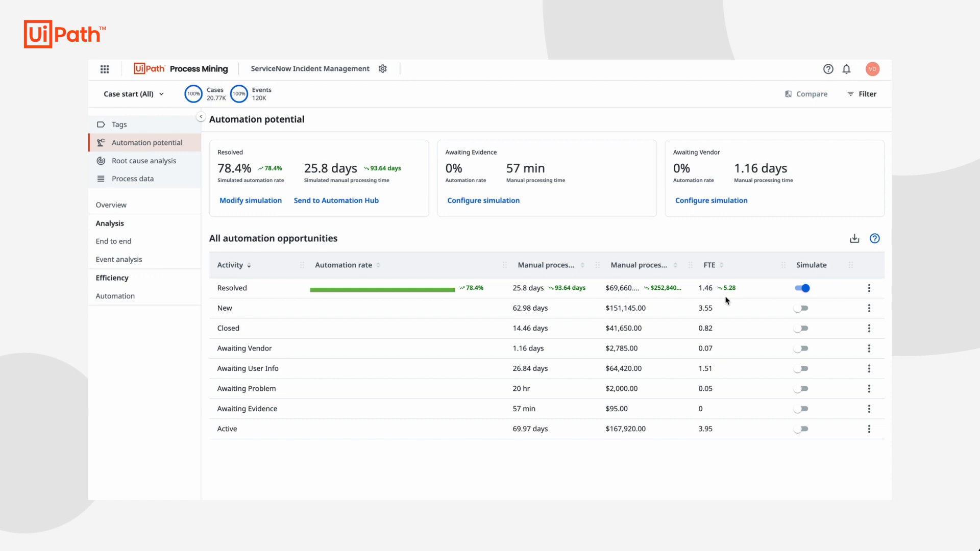
{"action": "mouse_move", "coordinate": [730, 298]}
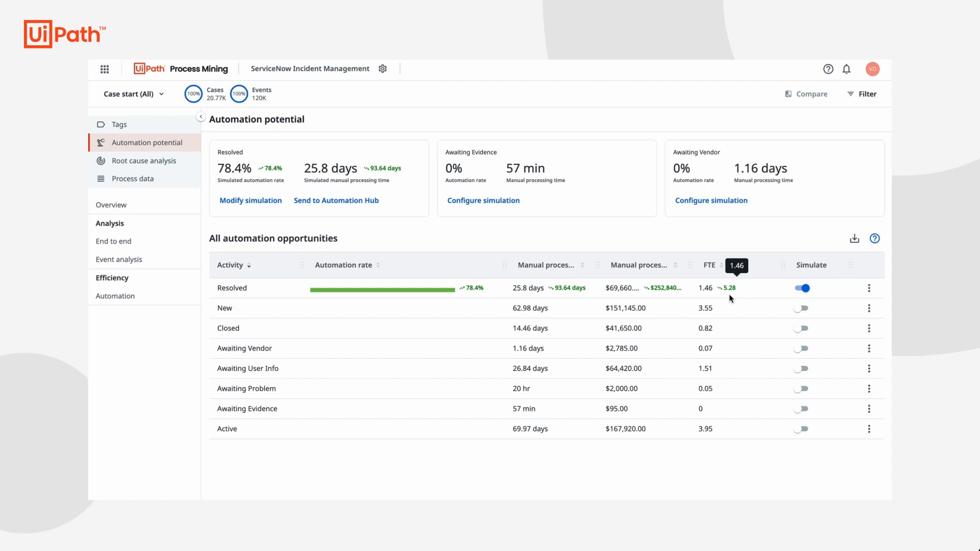
{"action": "mouse_move", "coordinate": [274, 292]}
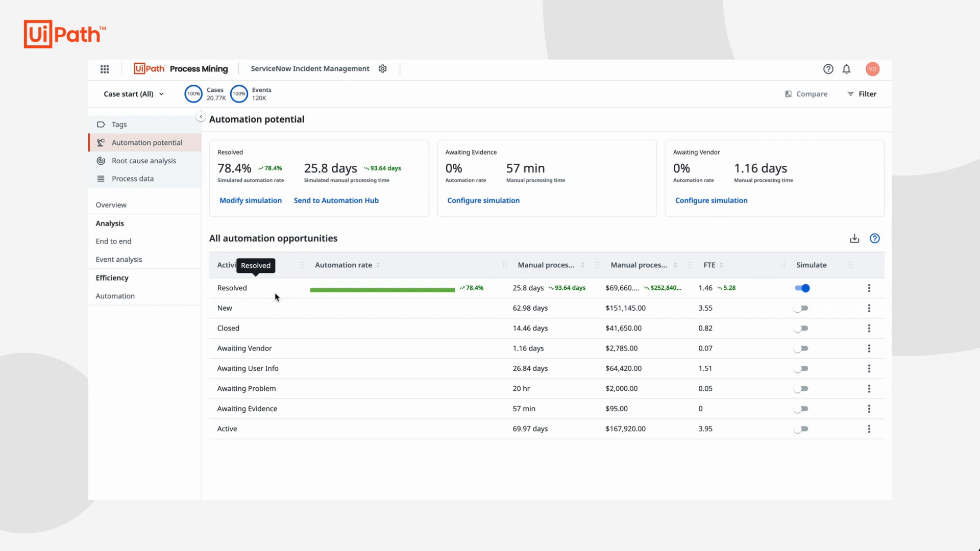
{"action": "mouse_move", "coordinate": [494, 243]}
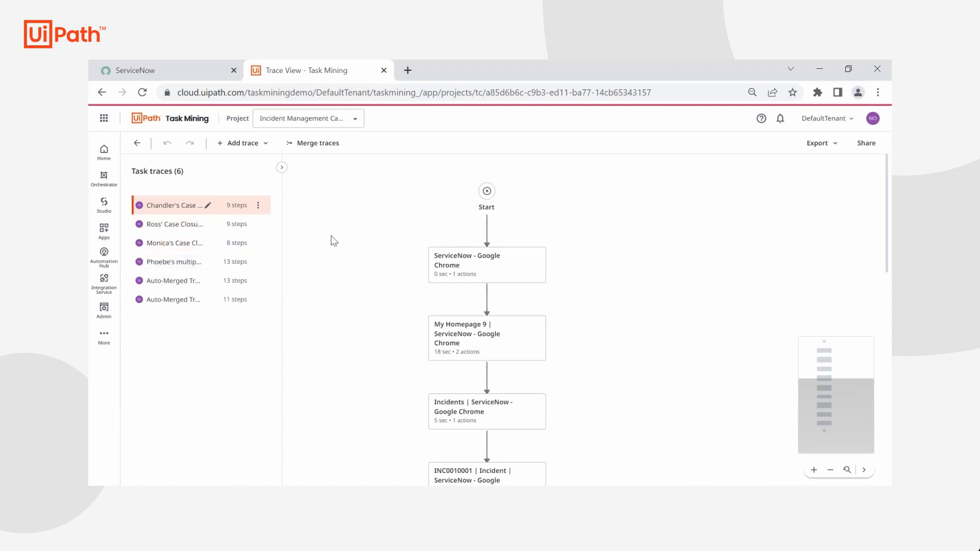
{"action": "mouse_move", "coordinate": [259, 147]}
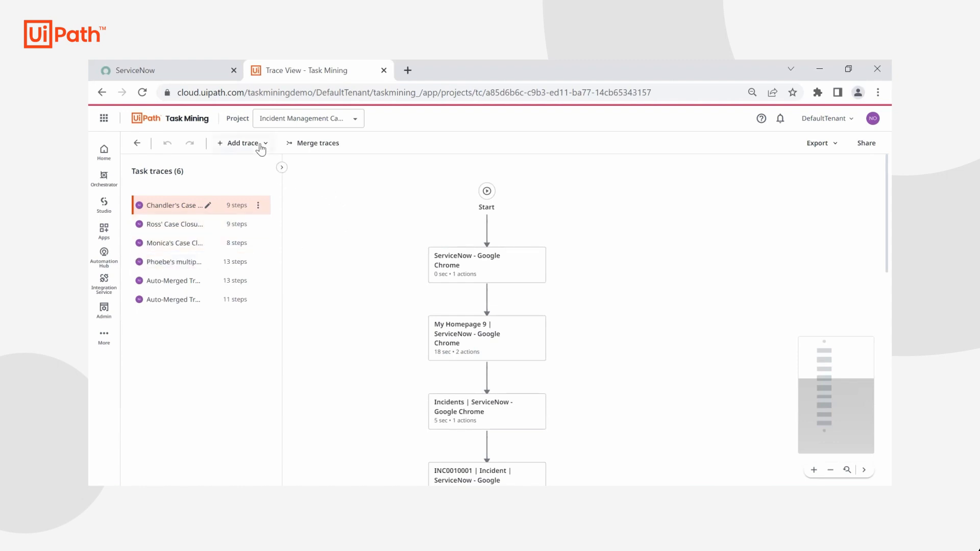
Start a new Task Mining recording from the add-trace options on the ServiceNow login page
{"action": "left_click", "coordinate": [240, 143]}
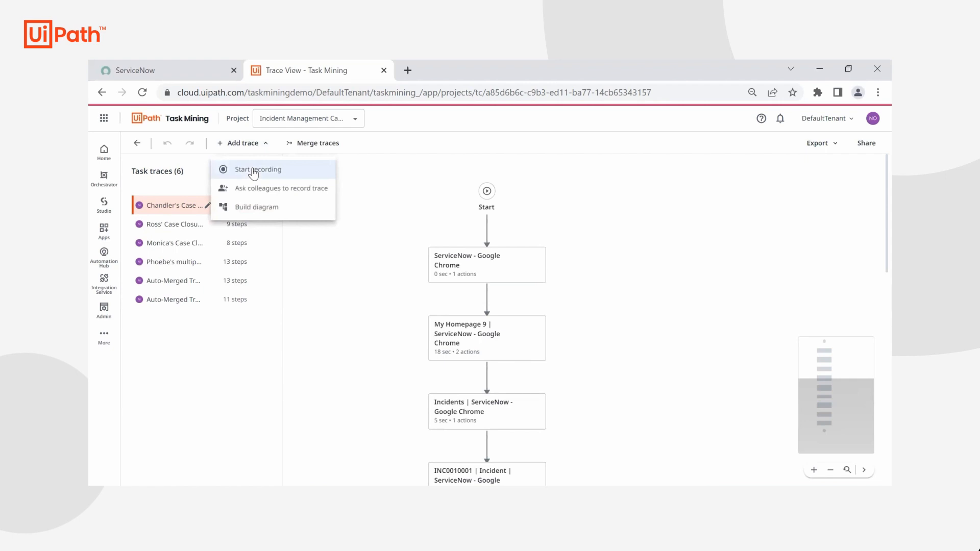
{"action": "left_click", "coordinate": [257, 169]}
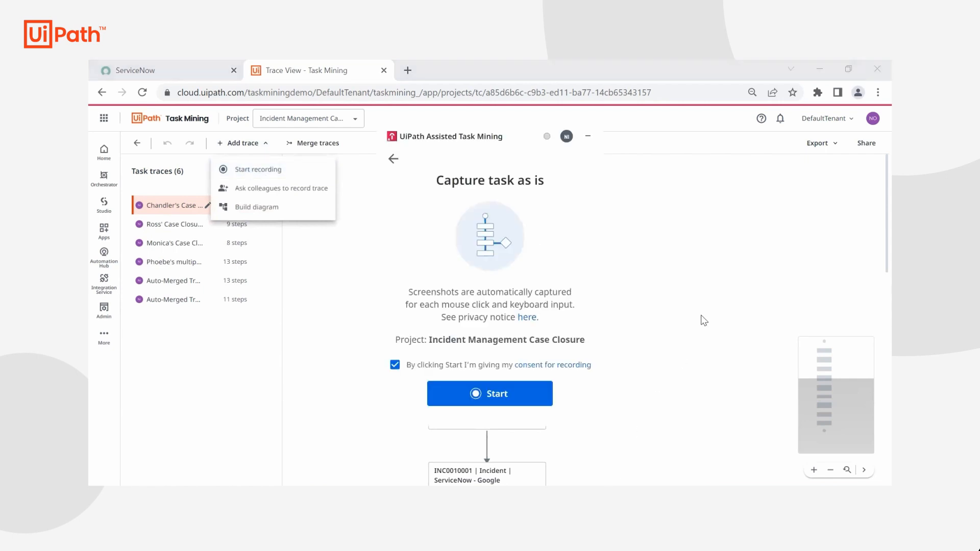
{"action": "mouse_move", "coordinate": [686, 309]}
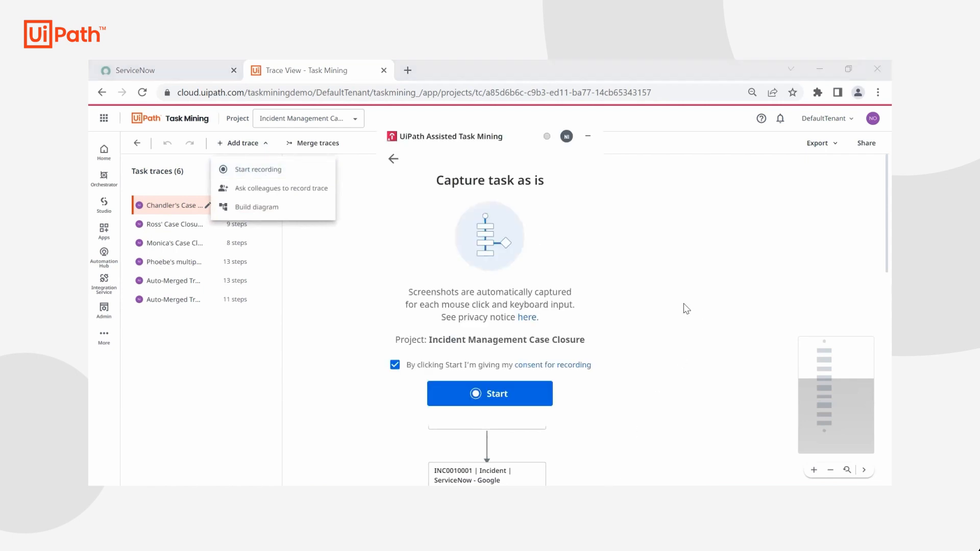
{"action": "mouse_move", "coordinate": [572, 404]}
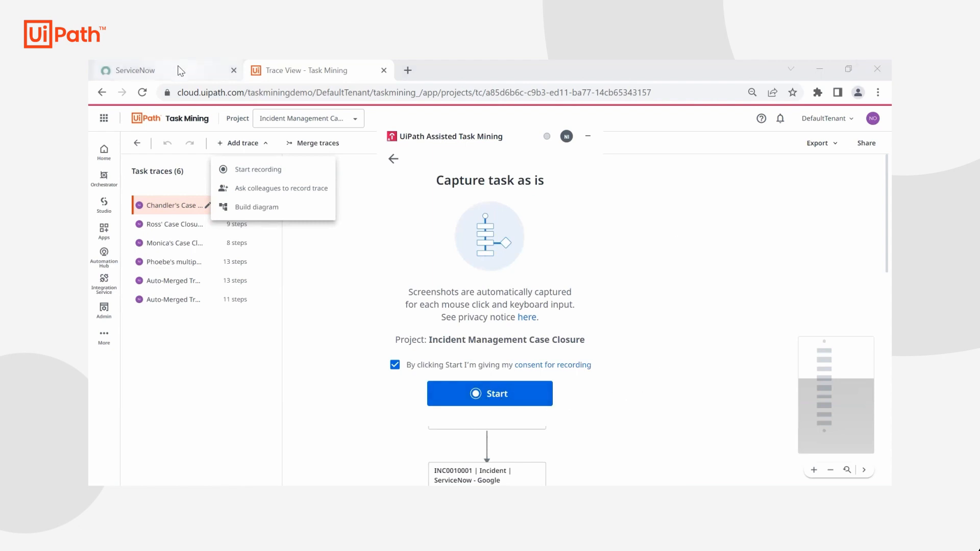
{"action": "left_click", "coordinate": [134, 70]}
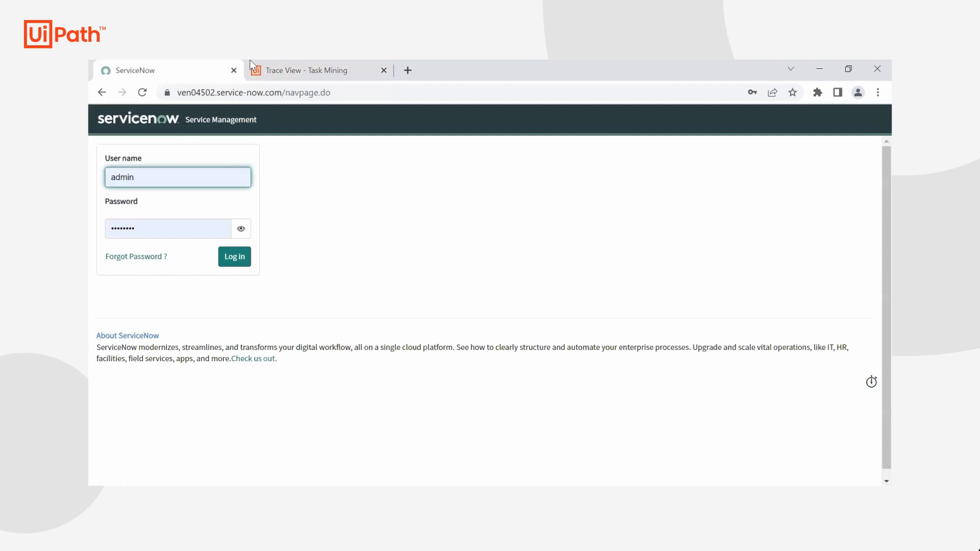
{"action": "mouse_move", "coordinate": [334, 71]}
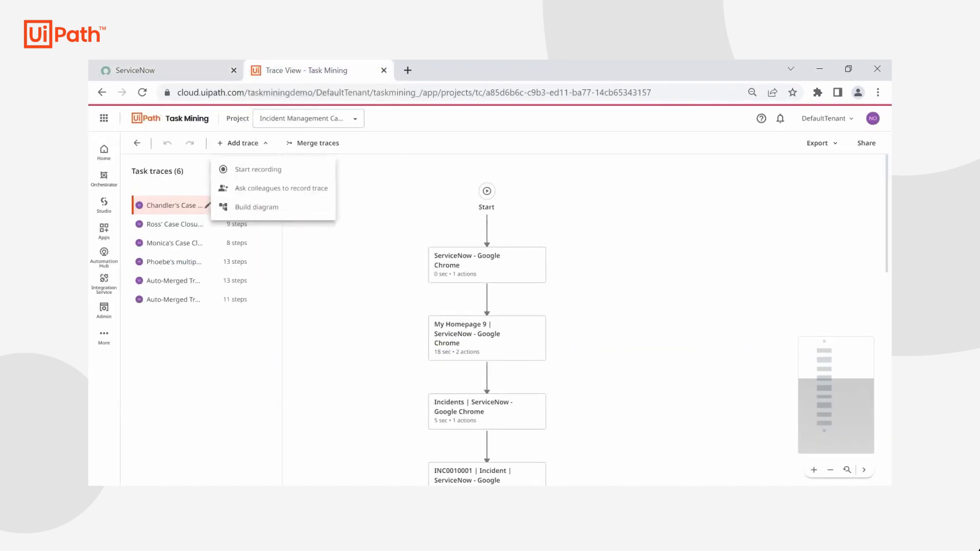
{"action": "left_click", "coordinate": [257, 169]}
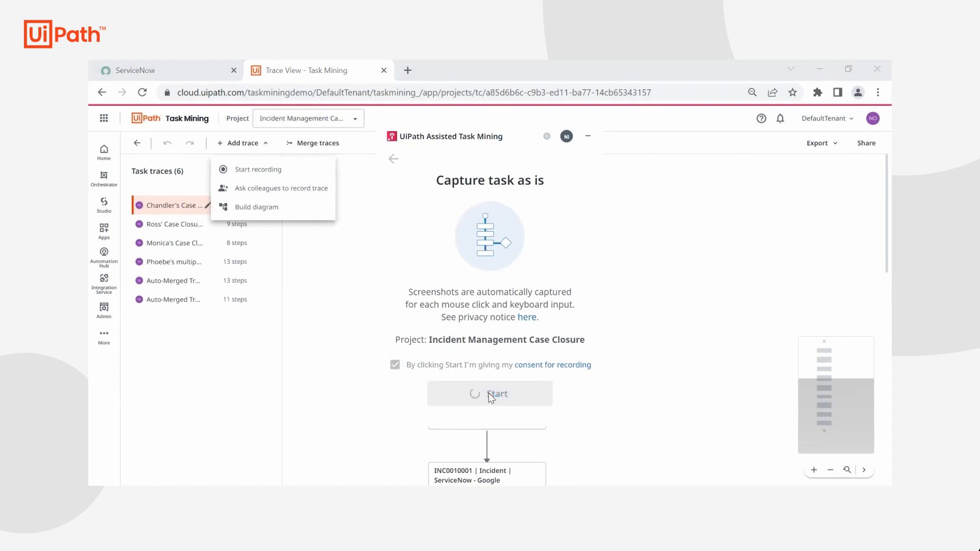
{"action": "mouse_move", "coordinate": [641, 364]}
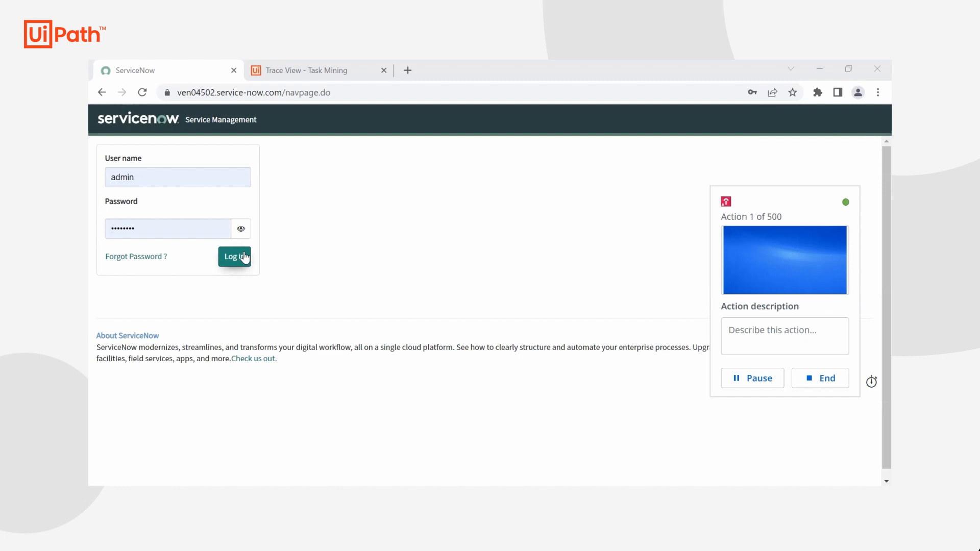
Log in to ServiceNow as admin and list the open incidents via Incident > Open
{"action": "left_click", "coordinate": [234, 256]}
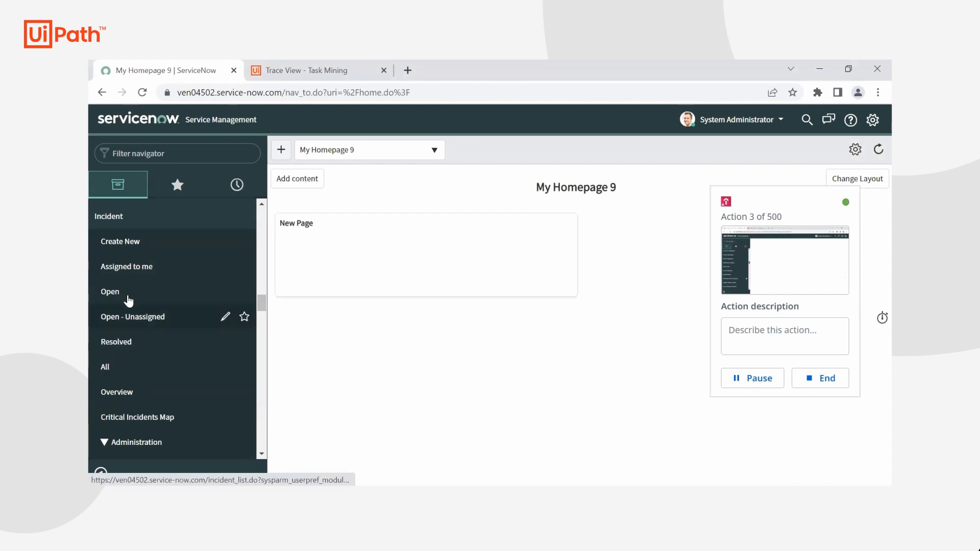
{"action": "left_click", "coordinate": [109, 292]}
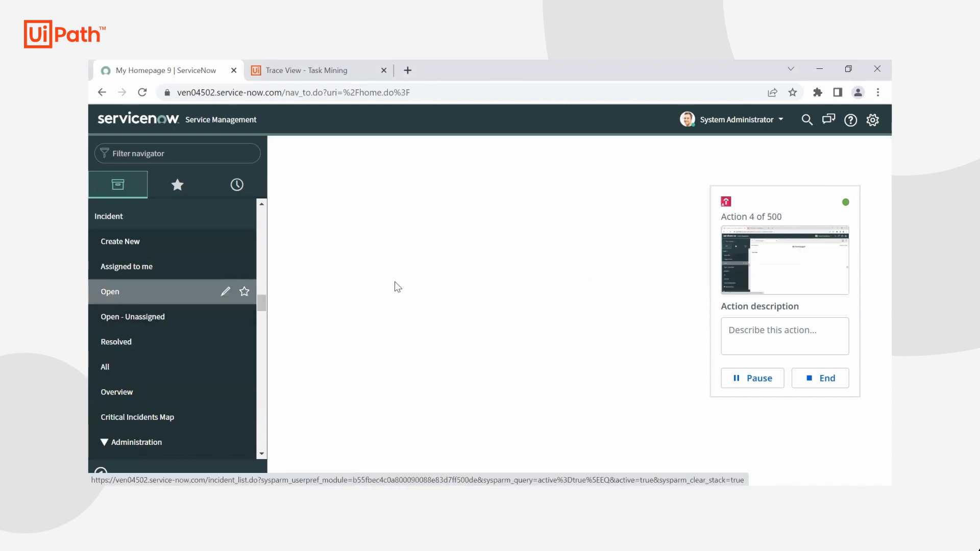
{"action": "left_click", "coordinate": [109, 292]}
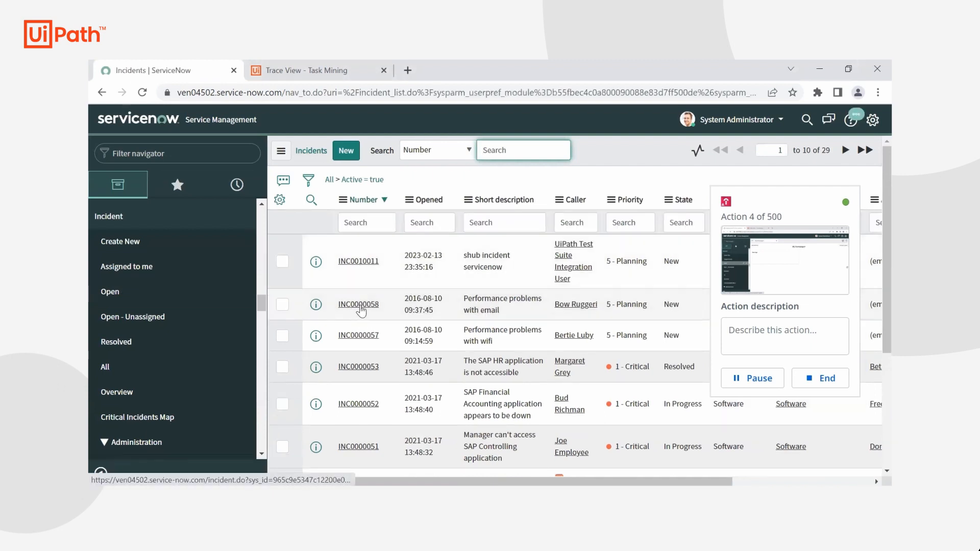
Resolve INC0000058 'Performance problems with email' by setting a resolution code under Resolution Information
{"action": "left_click", "coordinate": [359, 305]}
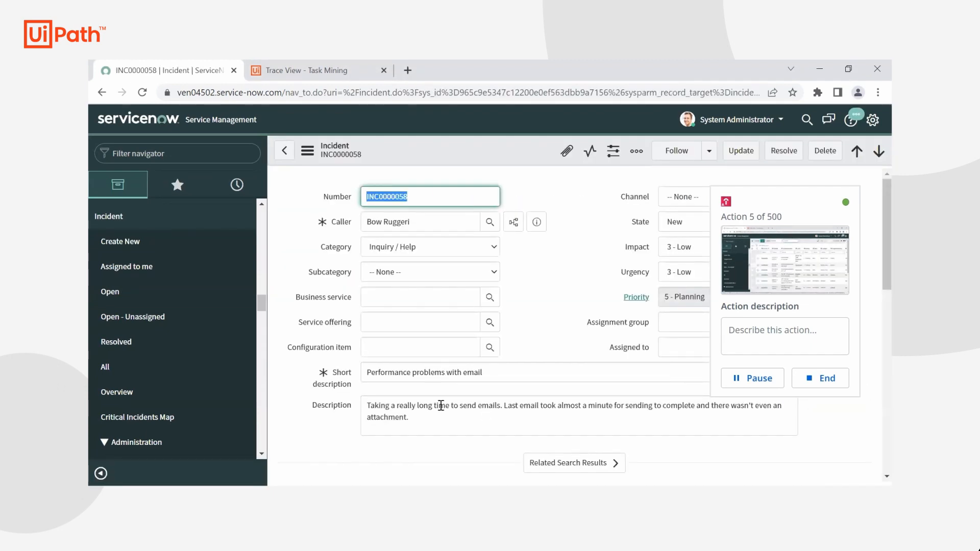
{"action": "scroll", "scroll_direction": "down", "scroll_amount": 3}
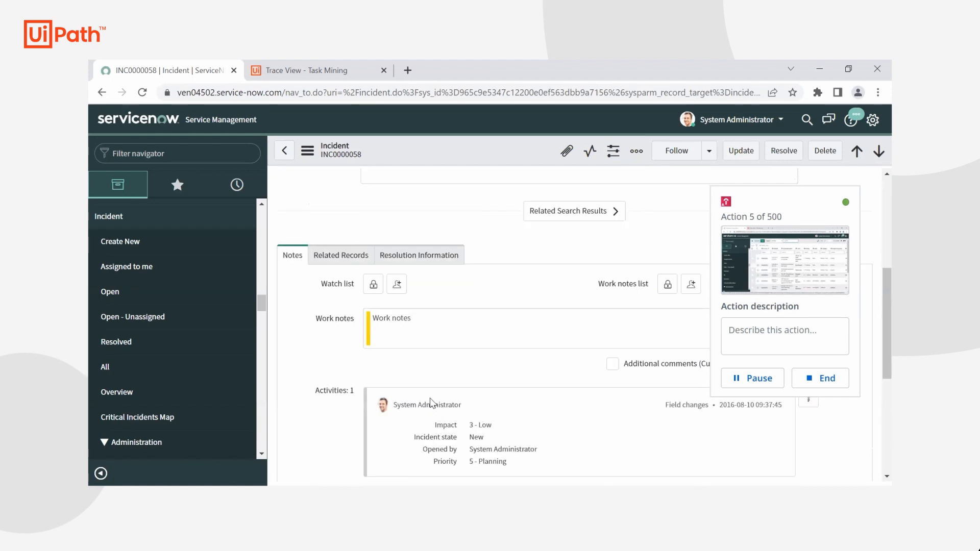
{"action": "scroll", "scroll_direction": "down", "scroll_amount": 3}
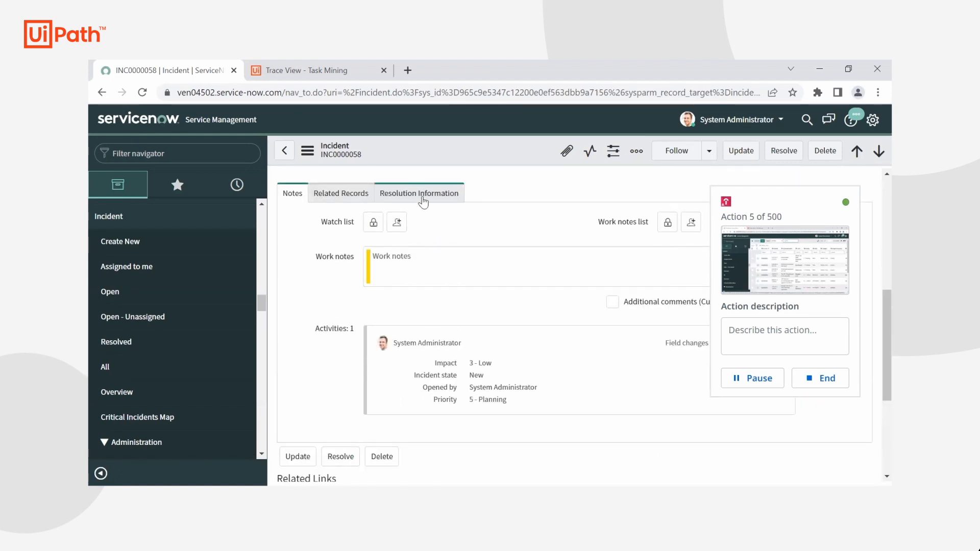
{"action": "left_click", "coordinate": [419, 193]}
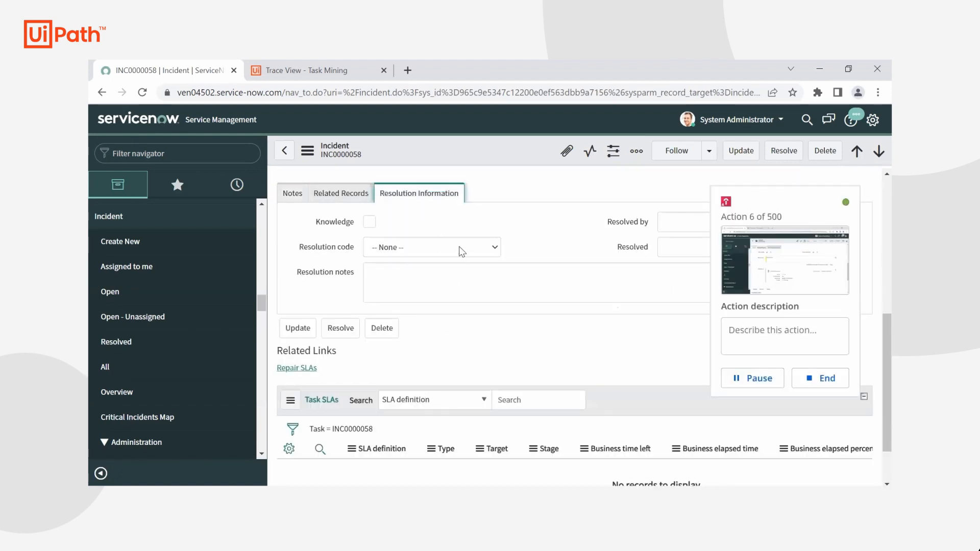
{"action": "left_click", "coordinate": [431, 247]}
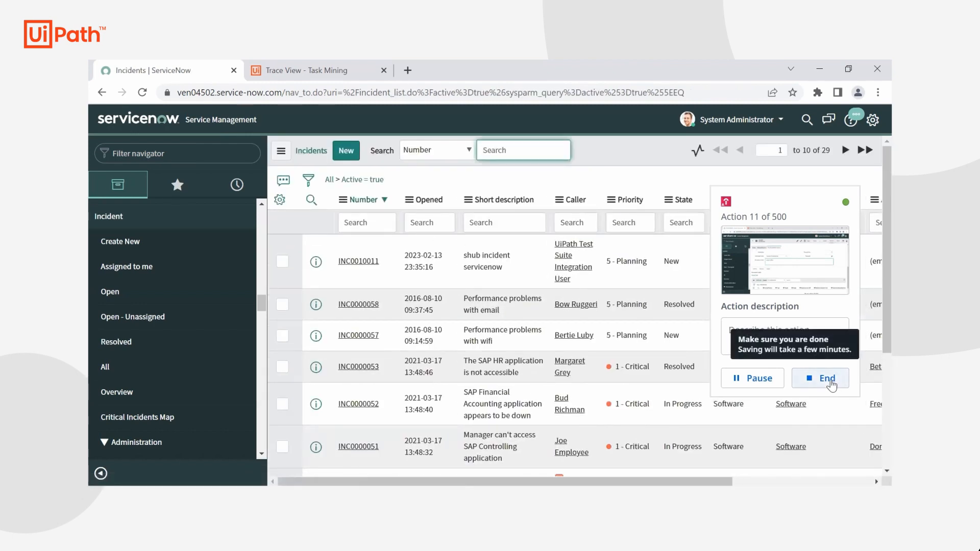
End the recording to save the trace, then view Chandler's Case Closure process graph
{"action": "left_click", "coordinate": [821, 378]}
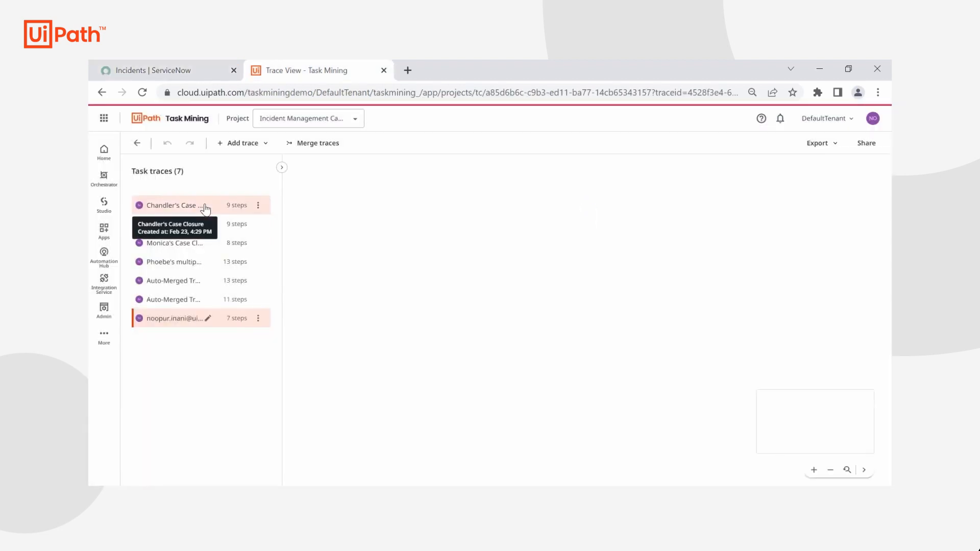
{"action": "left_click", "coordinate": [173, 205]}
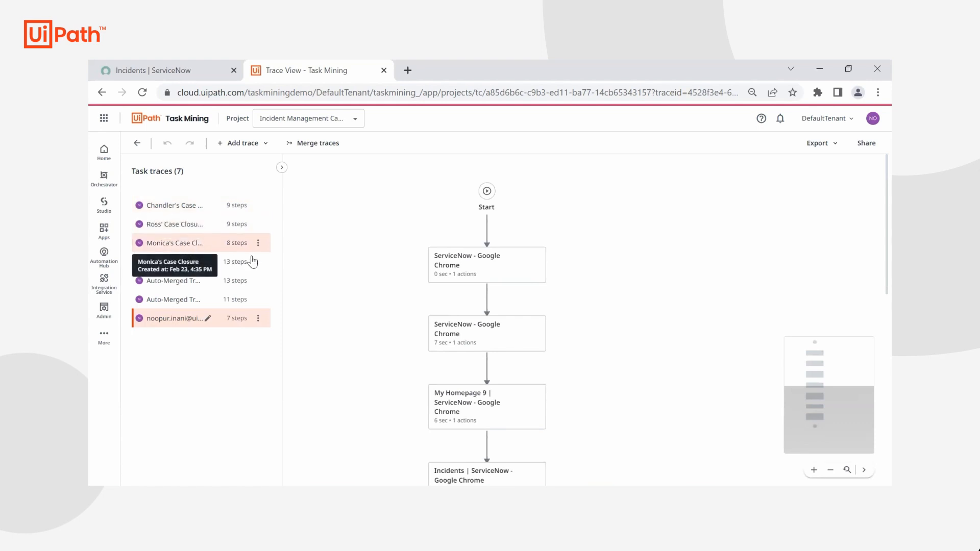
{"action": "left_click", "coordinate": [177, 206]}
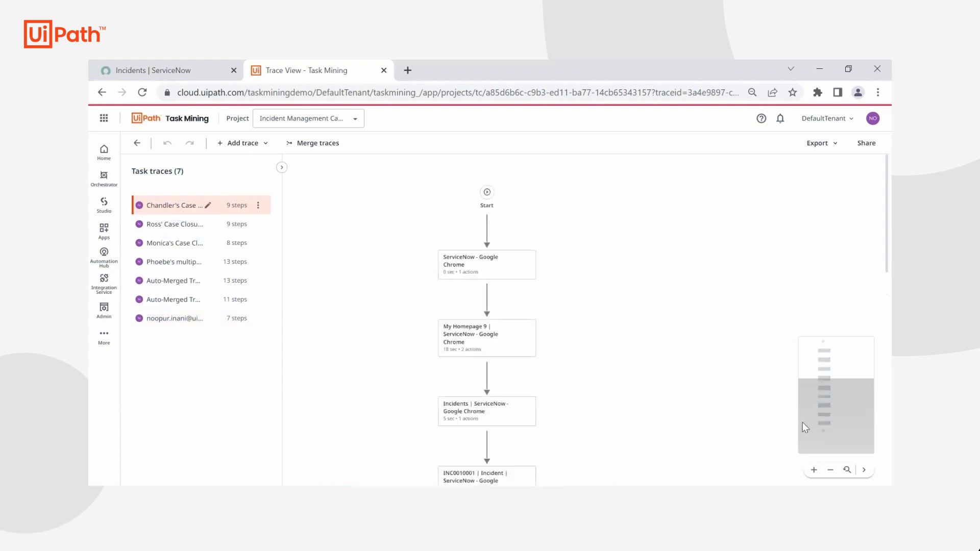
Enable Step action preview and show the merge options for Chandler's Case Closure
{"action": "scroll", "scroll_direction": "down", "scroll_amount": 3}
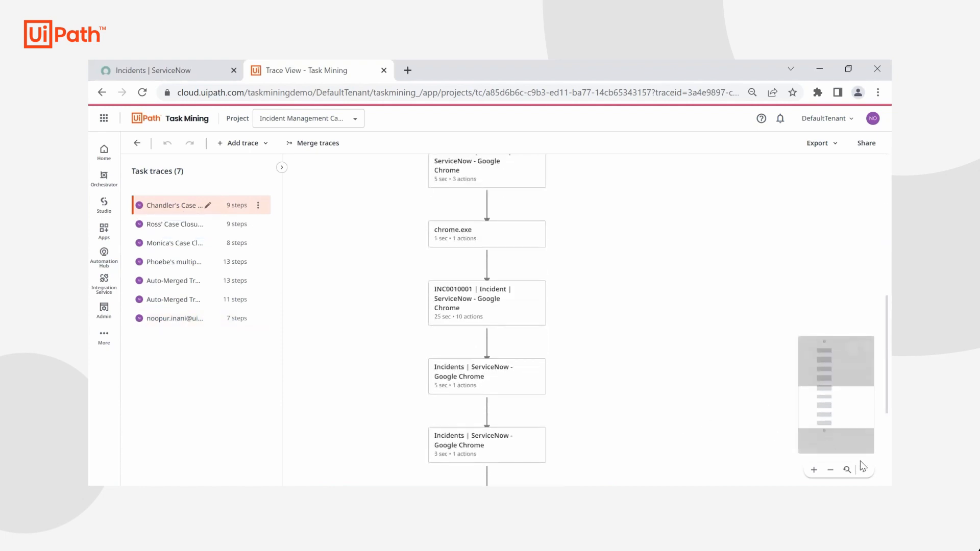
{"action": "mouse_move", "coordinate": [847, 470]}
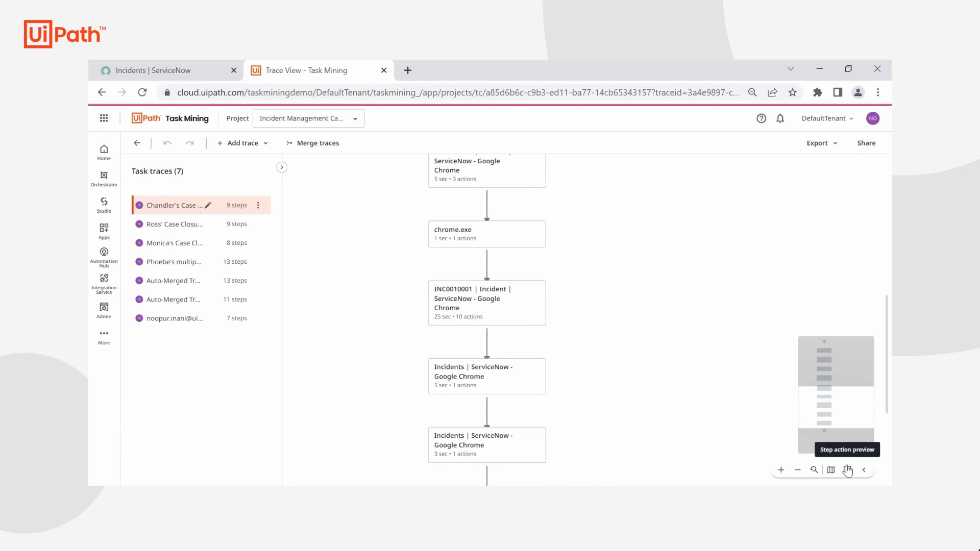
{"action": "left_click", "coordinate": [848, 469]}
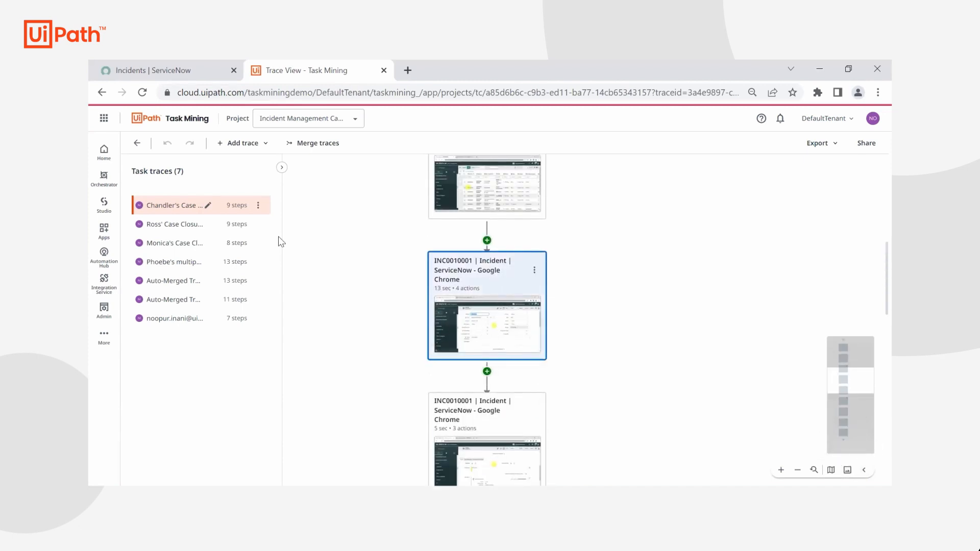
{"action": "left_click", "coordinate": [312, 143]}
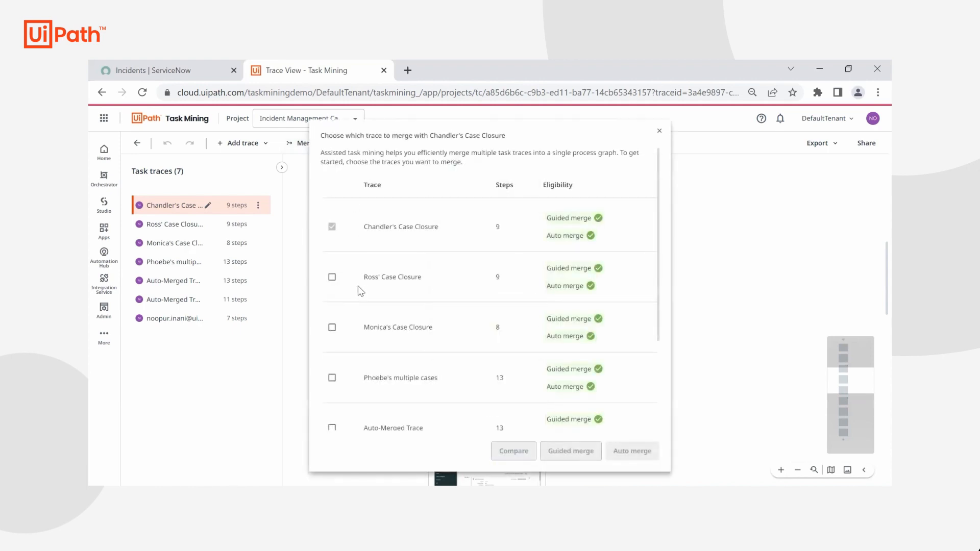
Auto-merge Ross', Monica's and Phoebe's traces into Chandler's Case Closure
{"action": "left_click", "coordinate": [332, 277]}
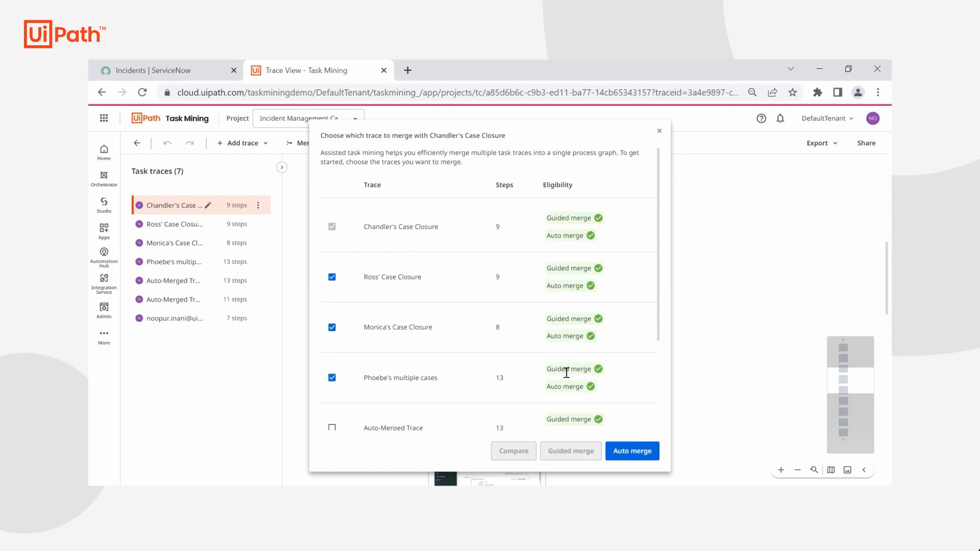
{"action": "mouse_move", "coordinate": [632, 452]}
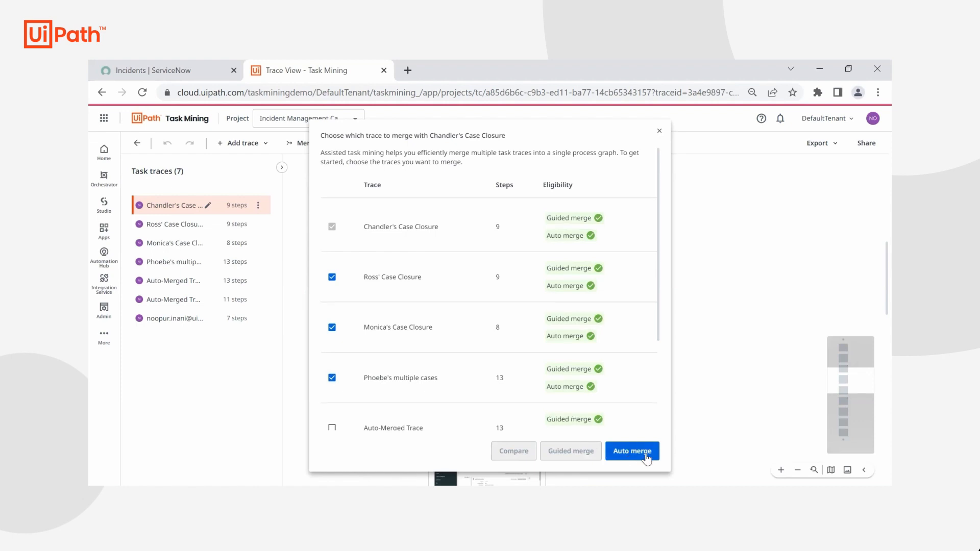
{"action": "left_click", "coordinate": [632, 450]}
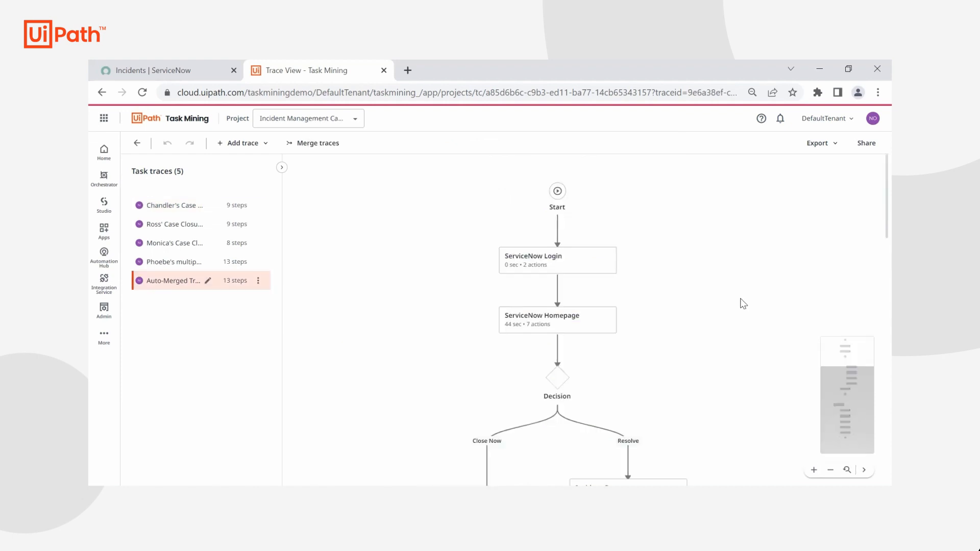
Show step screenshots in the merged graph and view Resolution Reason and High Priority Incident - Notes actions
{"action": "scroll", "scroll_direction": "down", "scroll_amount": 3}
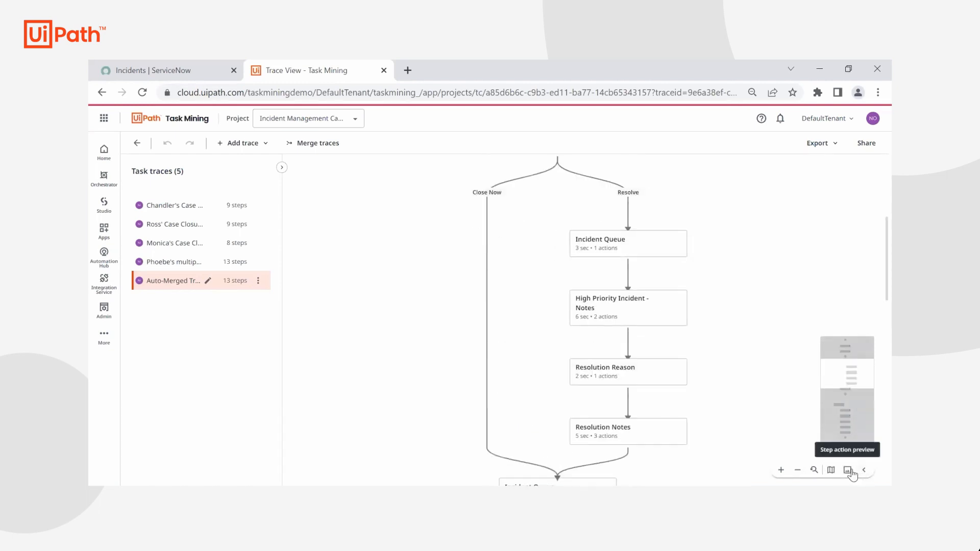
{"action": "left_click", "coordinate": [848, 470]}
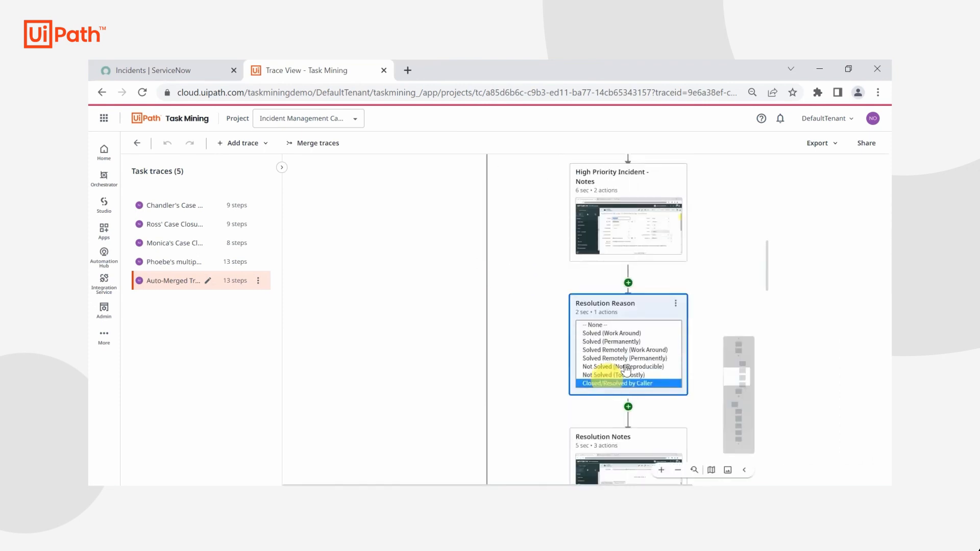
{"action": "left_click", "coordinate": [674, 303]}
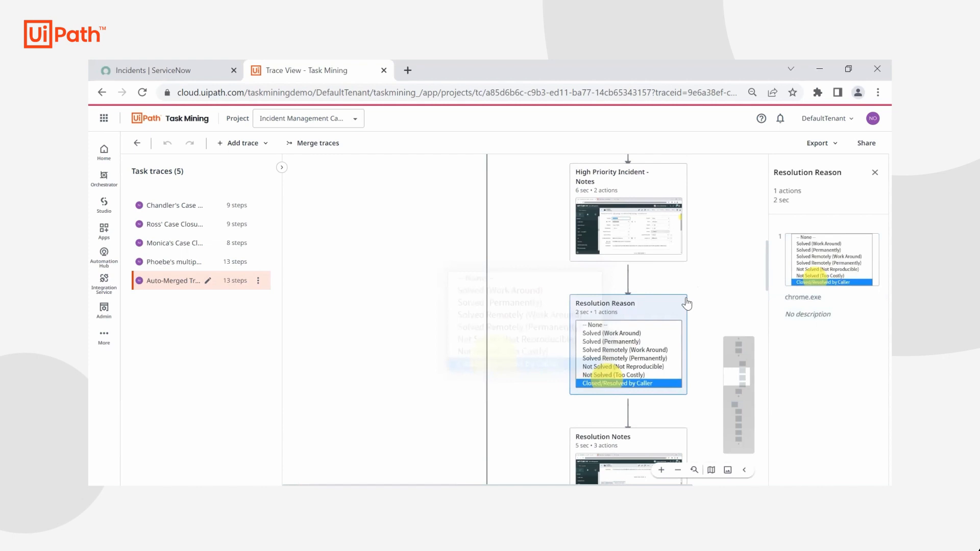
{"action": "left_click", "coordinate": [629, 212]}
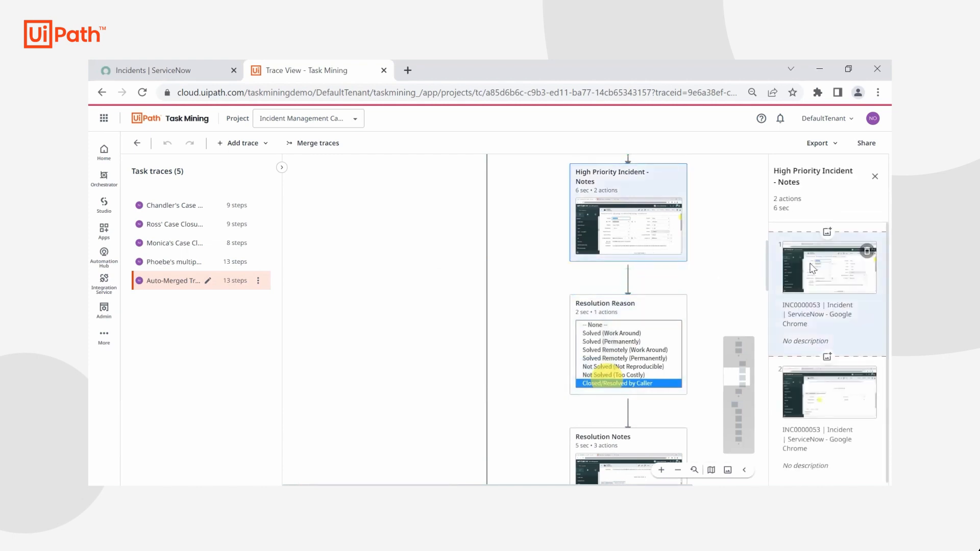
{"action": "left_click", "coordinate": [829, 267]}
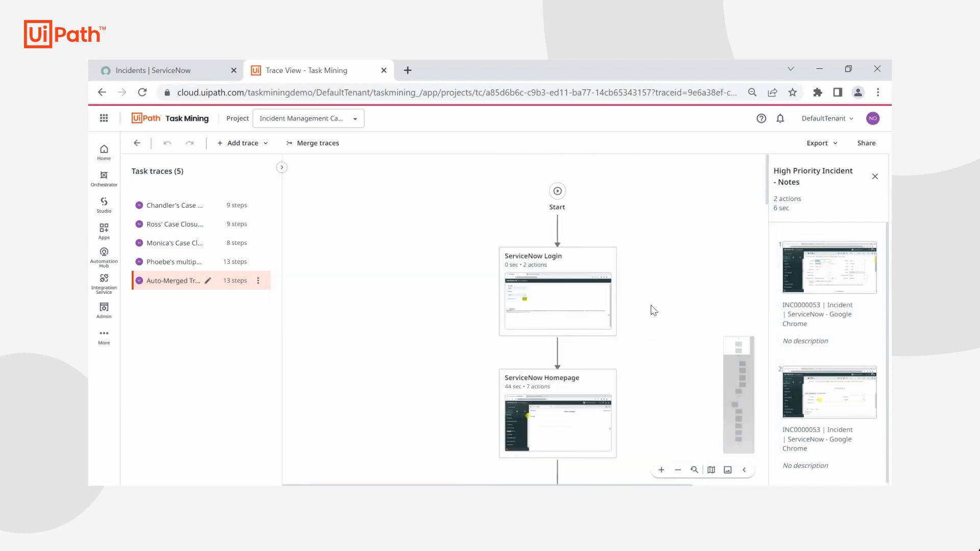
{"action": "mouse_move", "coordinate": [687, 299]}
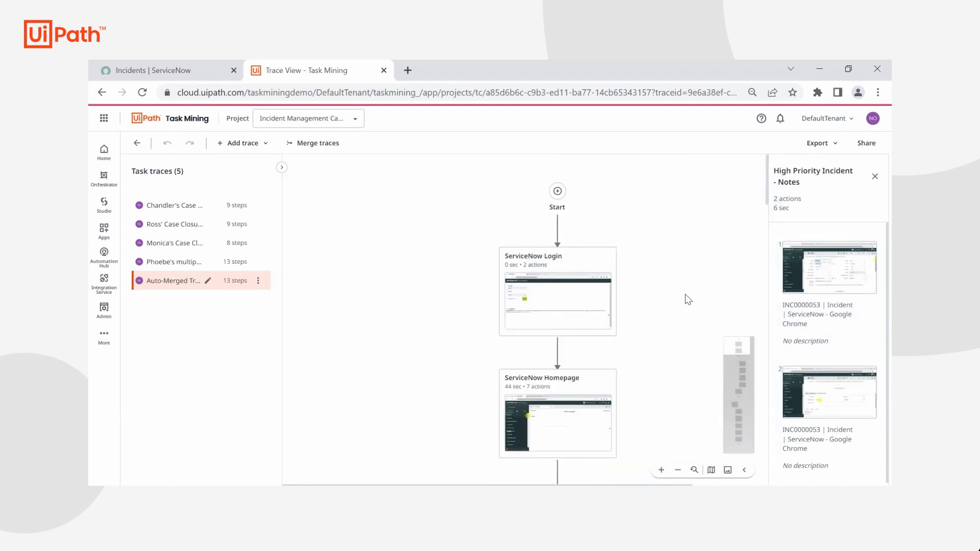
{"action": "scroll", "scroll_direction": "down", "scroll_amount": 3}
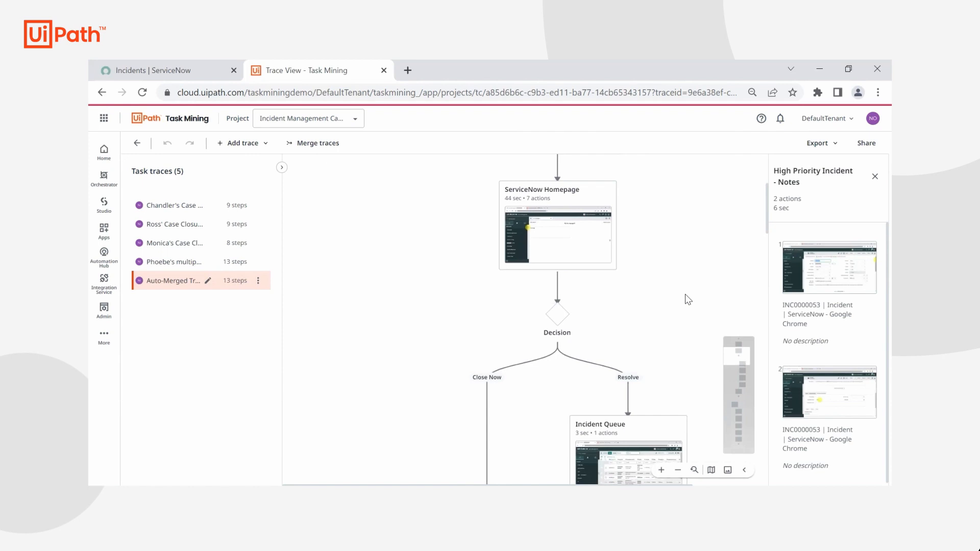
{"action": "mouse_move", "coordinate": [691, 286]}
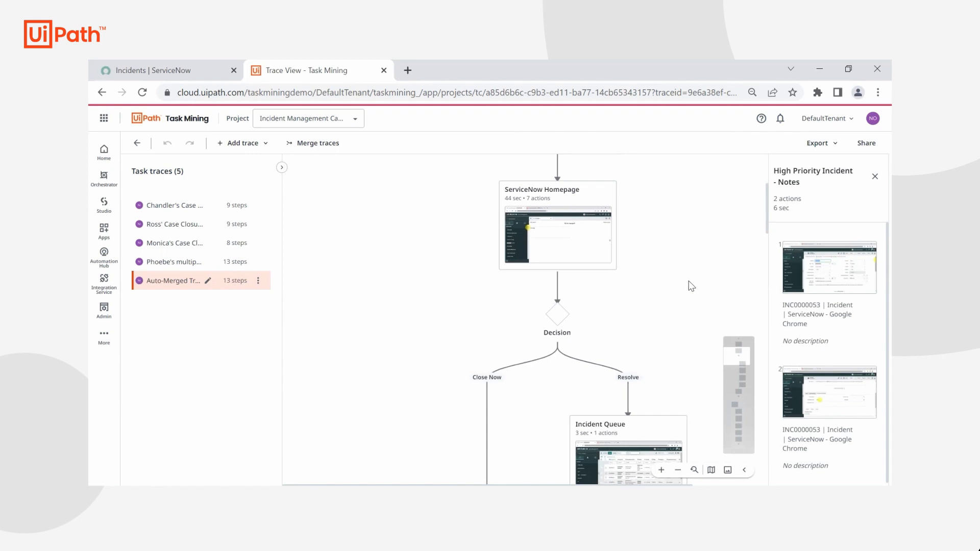
{"action": "mouse_move", "coordinate": [694, 272]}
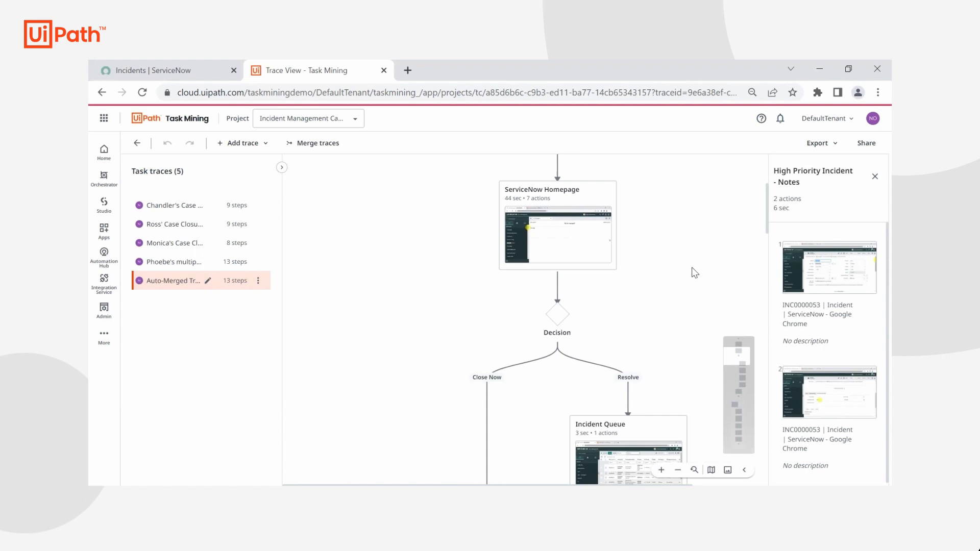
{"action": "scroll", "scroll_direction": "down", "scroll_amount": 3}
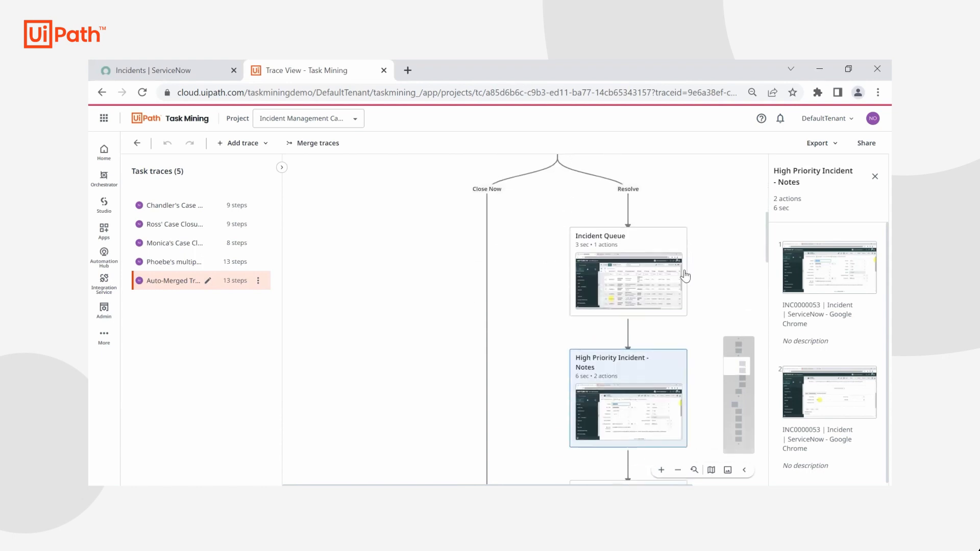
{"action": "scroll", "scroll_direction": "down", "scroll_amount": 3}
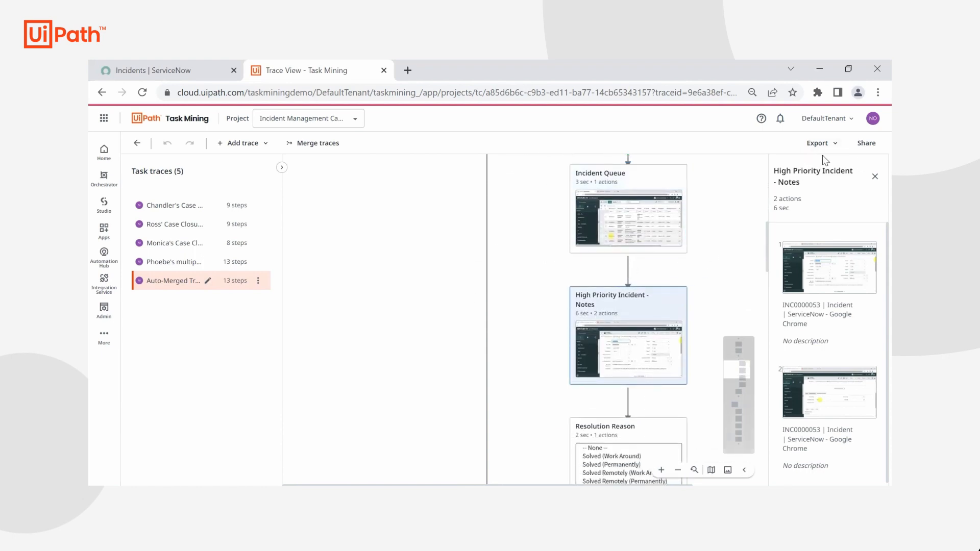
{"action": "left_click", "coordinate": [817, 143]}
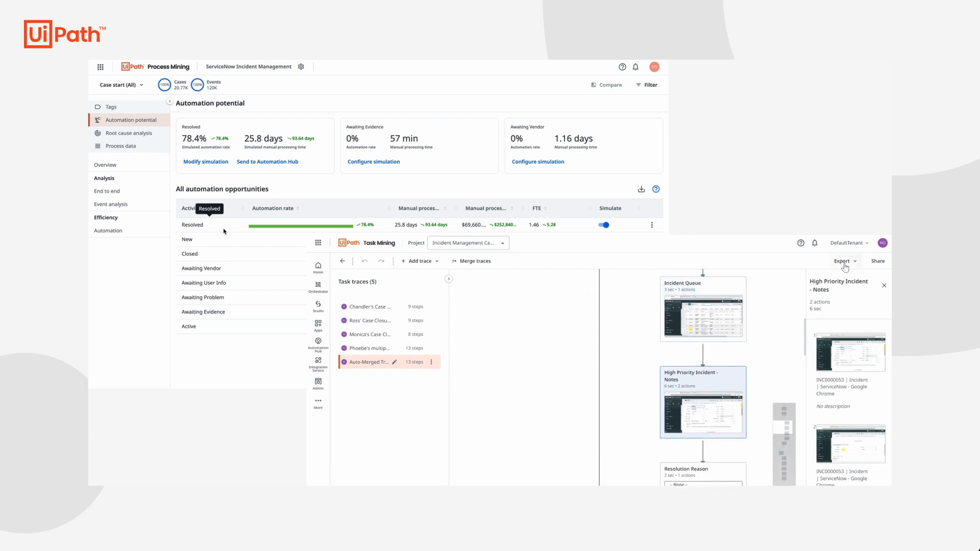
List the merged graph's export formats: Word document, Studio workflow, PNG and JPEG
{"action": "left_click", "coordinate": [842, 261]}
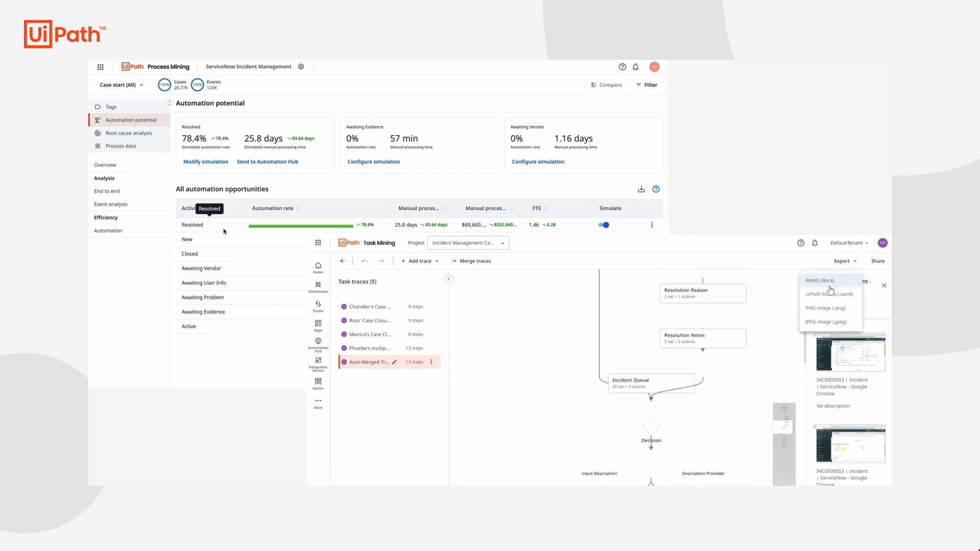